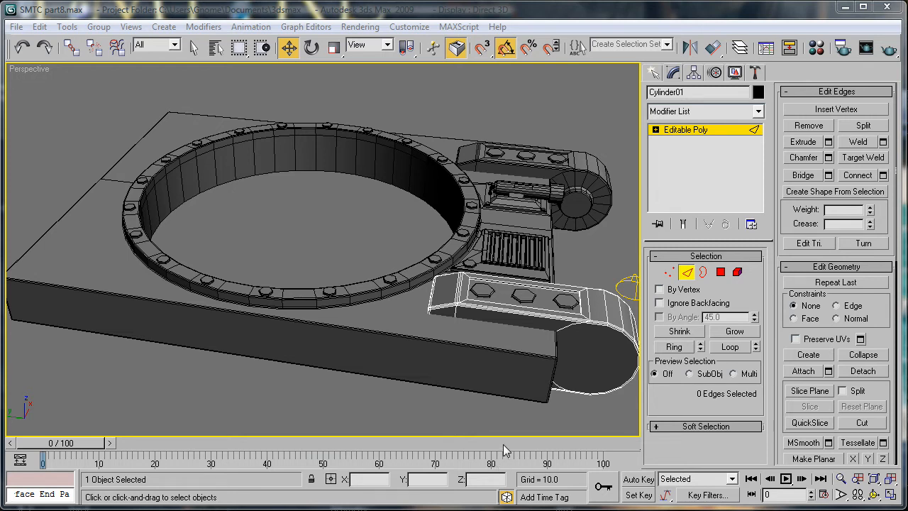
mouse_move(493, 391)
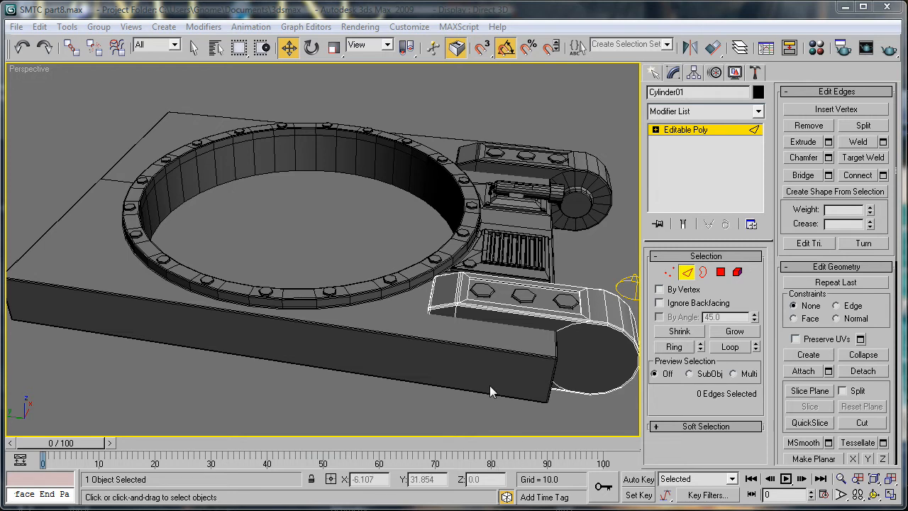
mouse_move(383, 222)
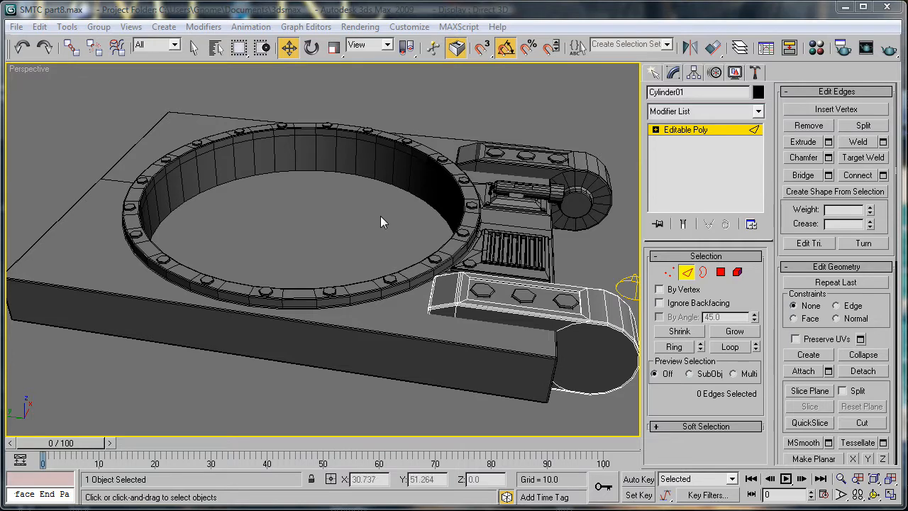
mouse_move(358, 222)
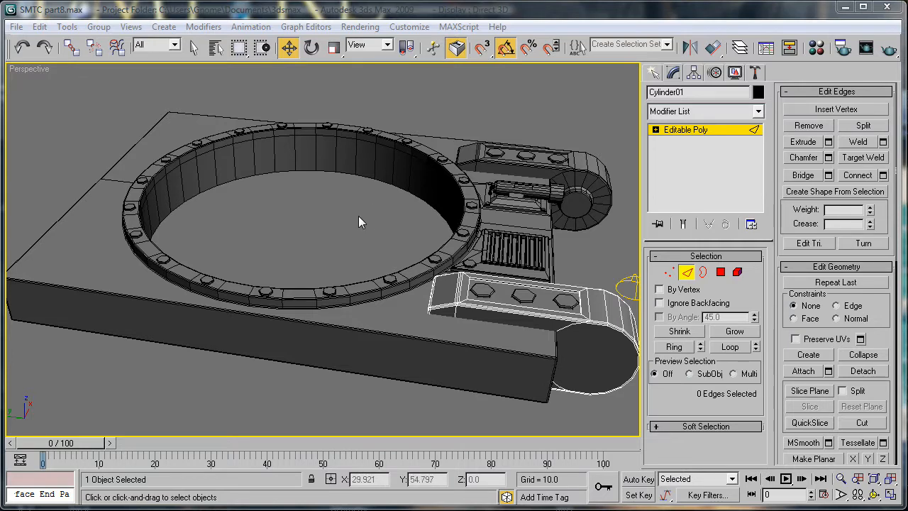
- Create a plane beneath the tank base and start choosing a Diffuse bitmap for its material
left_click_drag(358, 220, 348, 234)
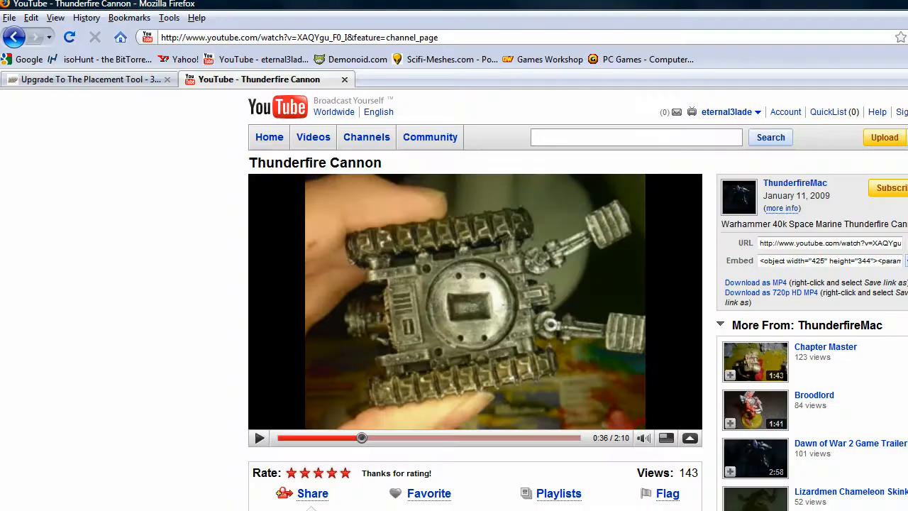
mouse_move(446, 277)
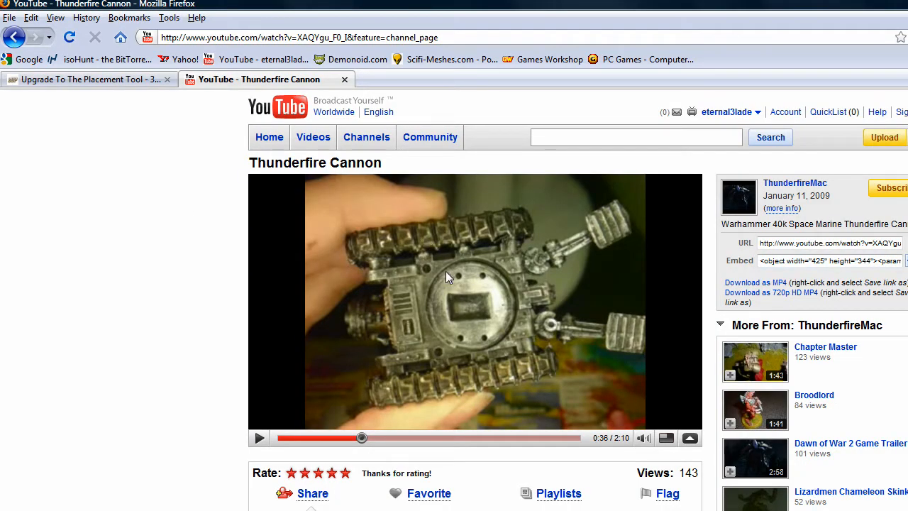
mouse_move(337, 206)
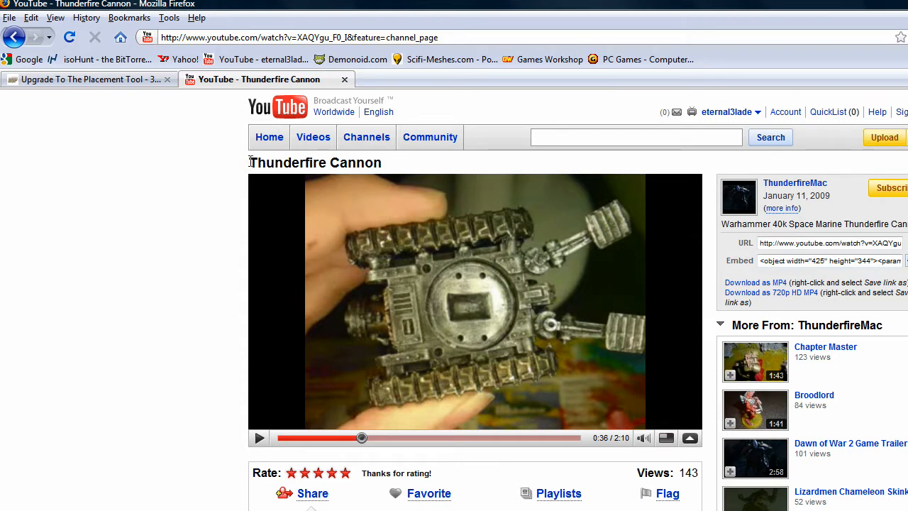
mouse_move(773, 227)
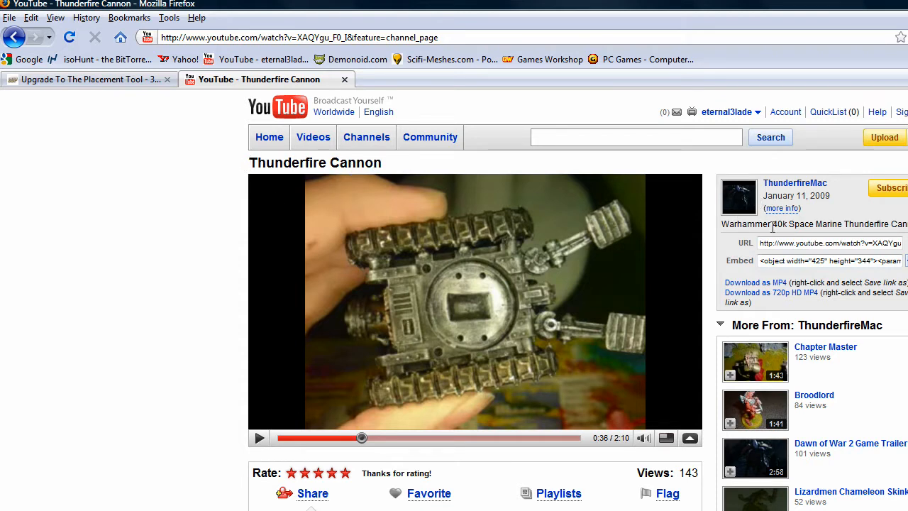
mouse_move(340, 245)
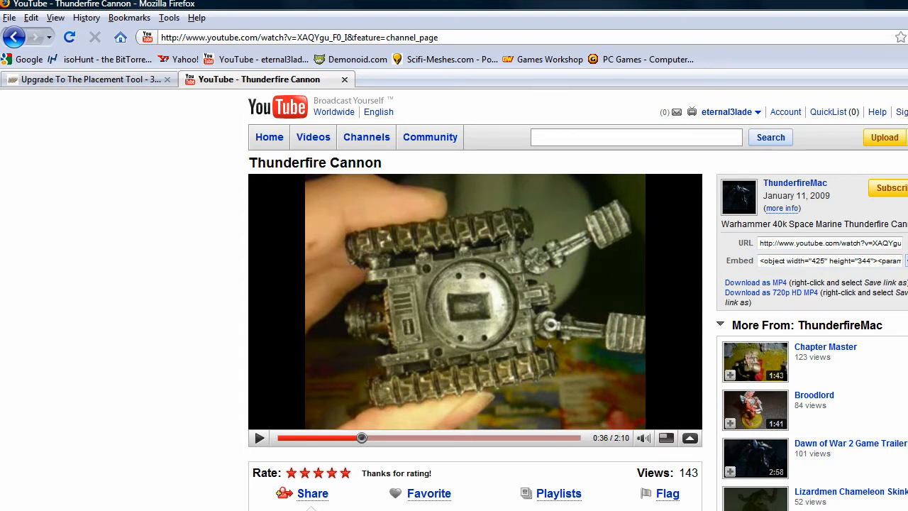
mouse_move(518, 303)
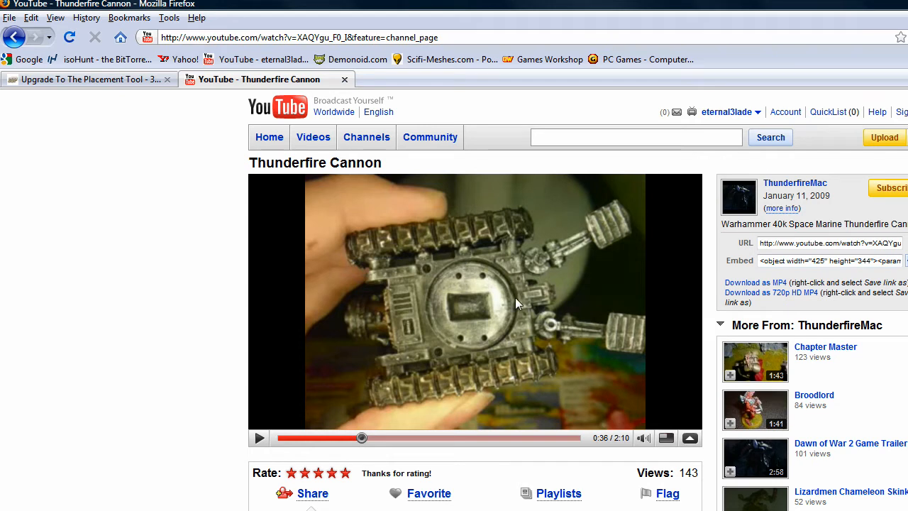
mouse_move(454, 206)
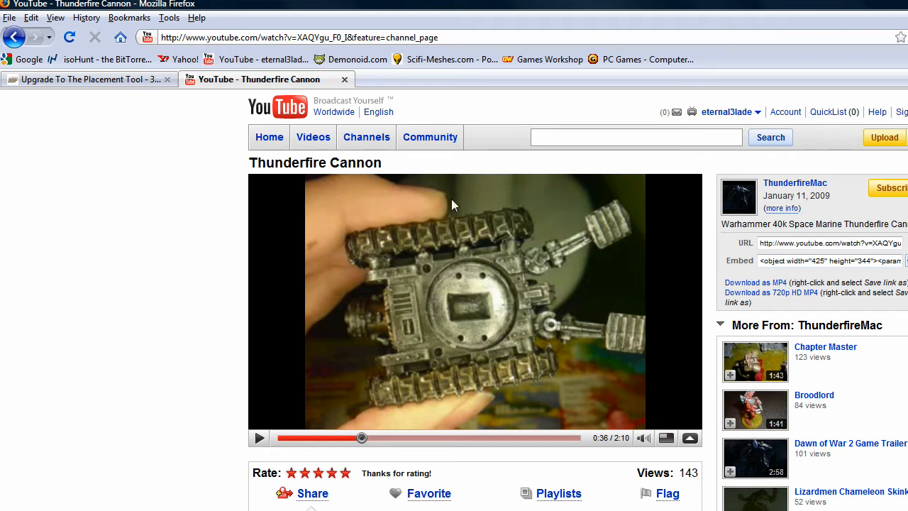
mouse_move(329, 274)
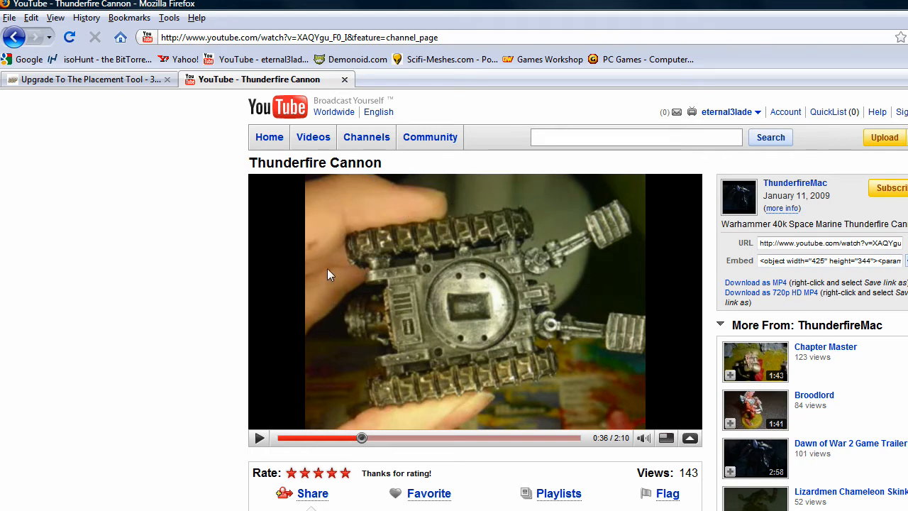
mouse_move(410, 237)
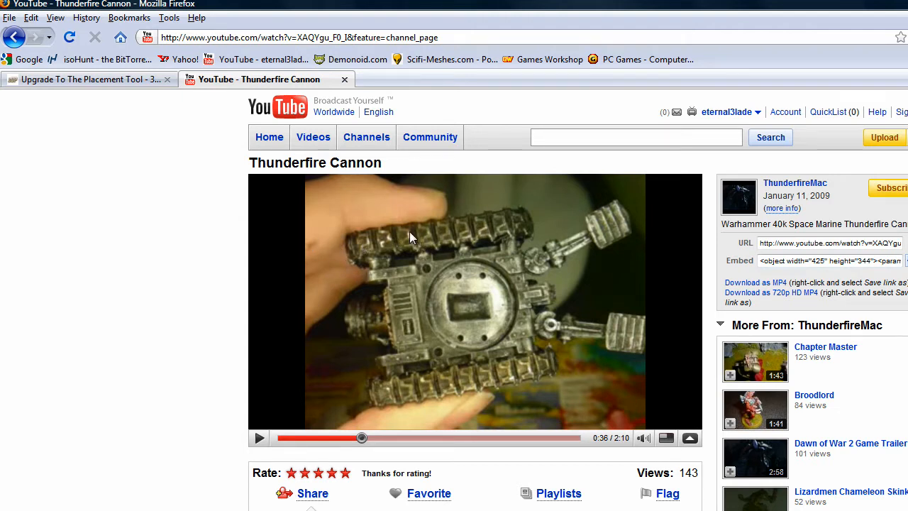
mouse_move(482, 210)
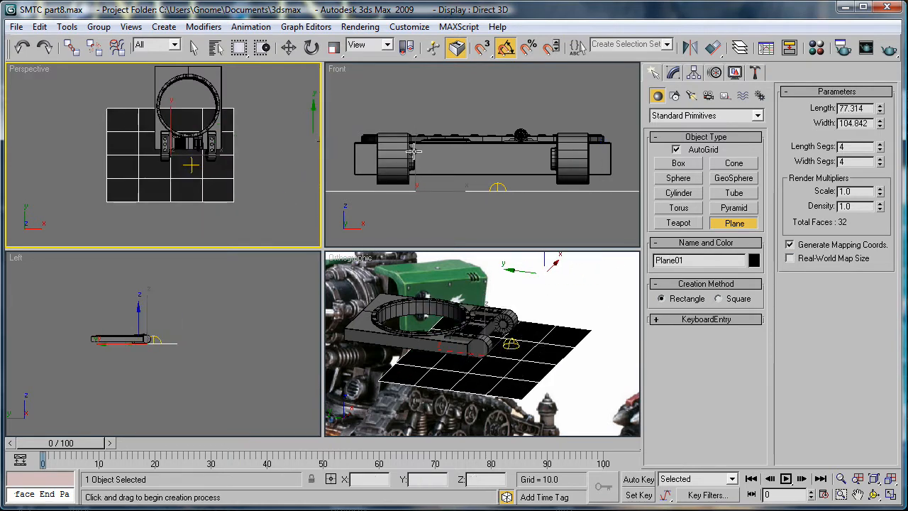
left_click(289, 47)
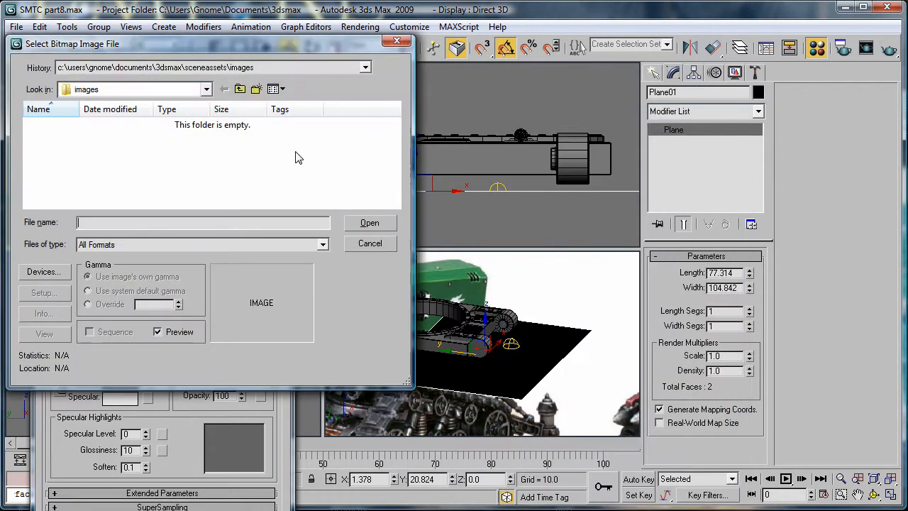
- Load 'thunderfire cannon bottom ortho' from the Pictures space marines folder as the bitmap
left_click(206, 88)
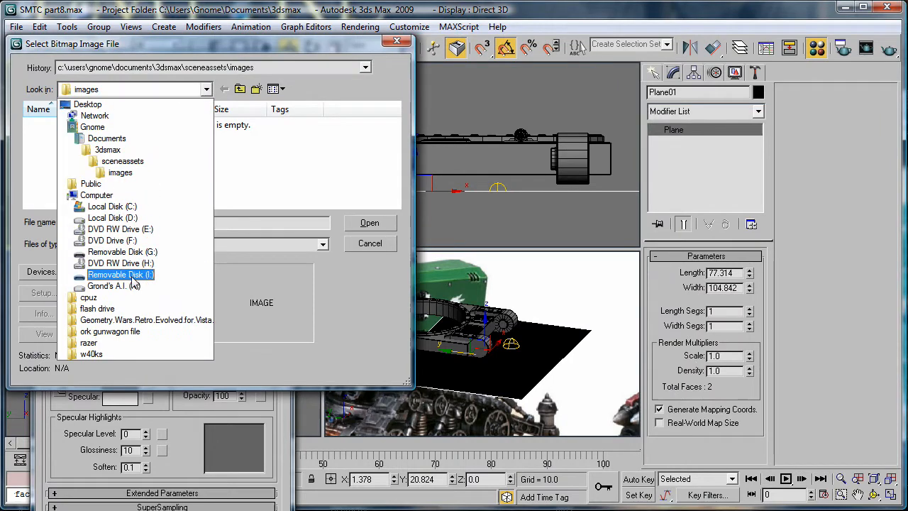
left_click(107, 285)
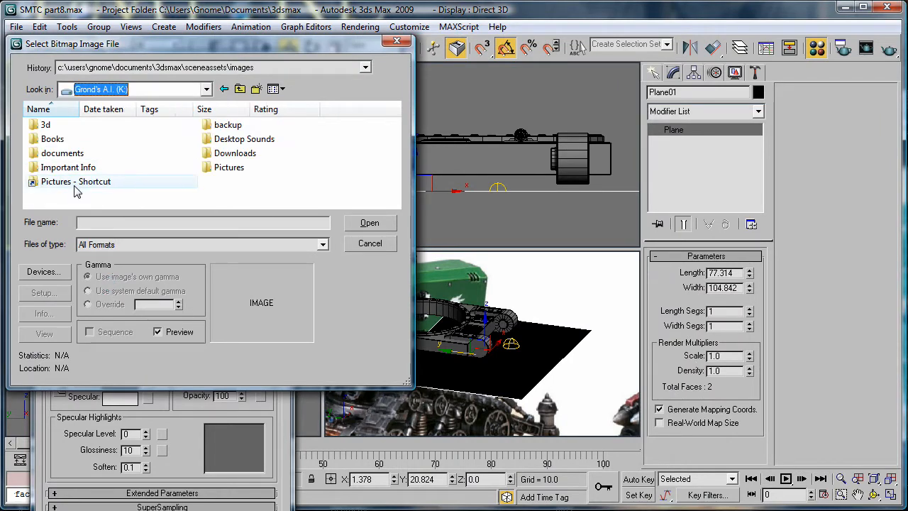
double_click(75, 181)
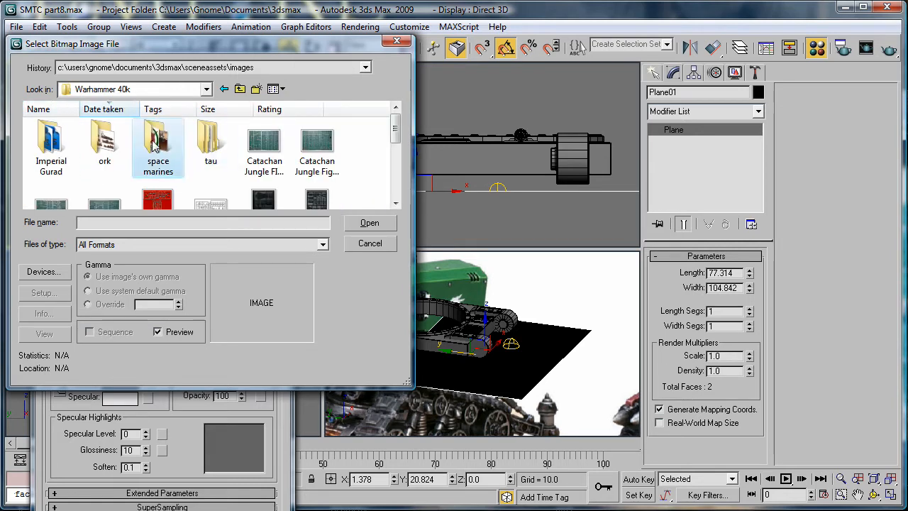
double_click(158, 142)
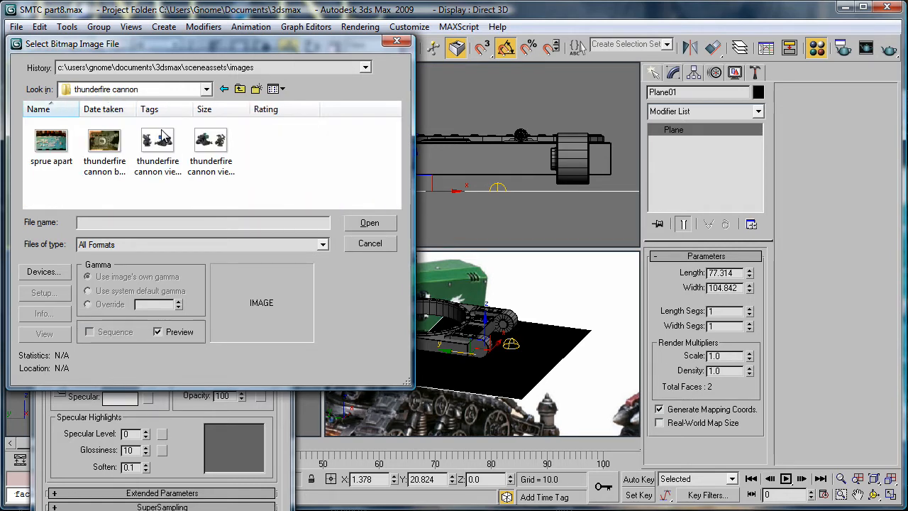
left_click(104, 140)
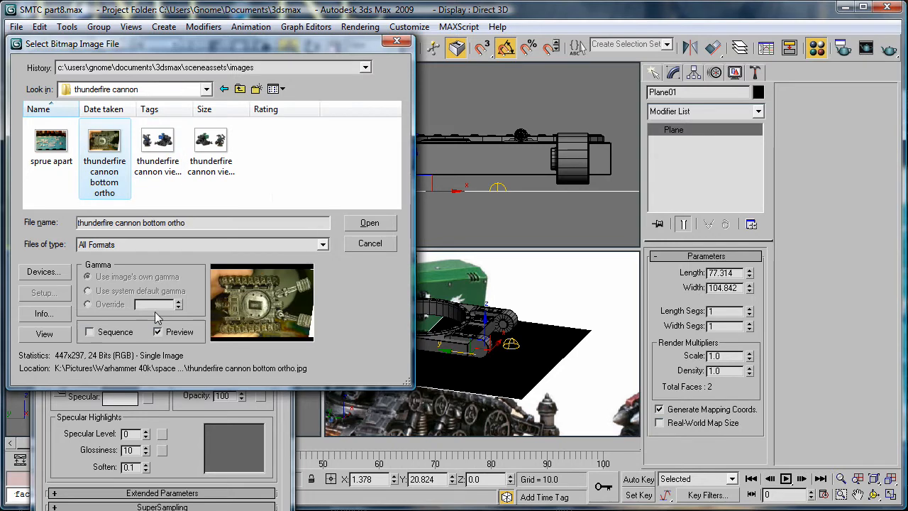
mouse_move(76, 362)
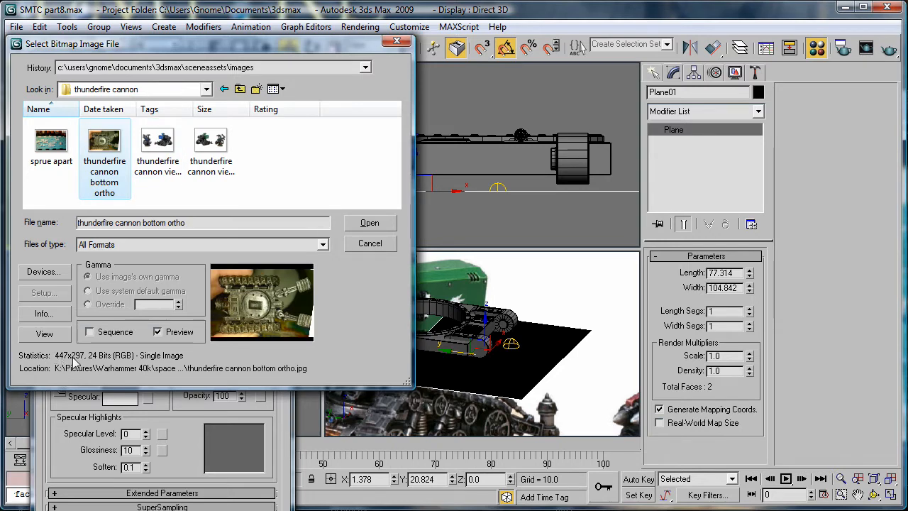
left_click(369, 222)
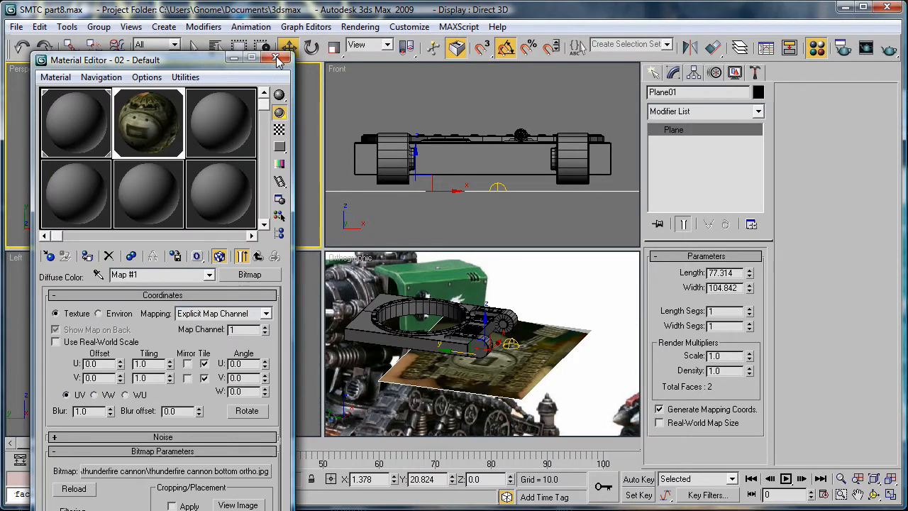
- Close the Material Editor and set Plane01 to Width 447 and Length 297
left_click(277, 59)
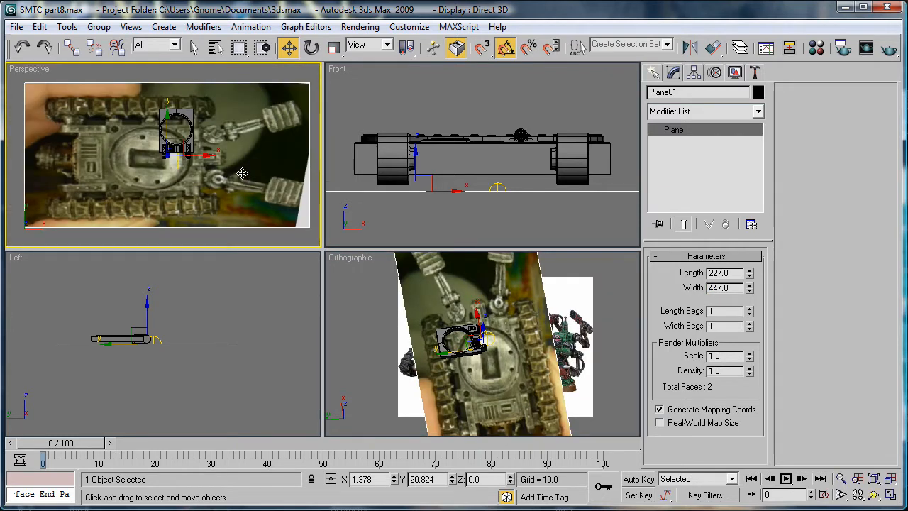
mouse_move(221, 383)
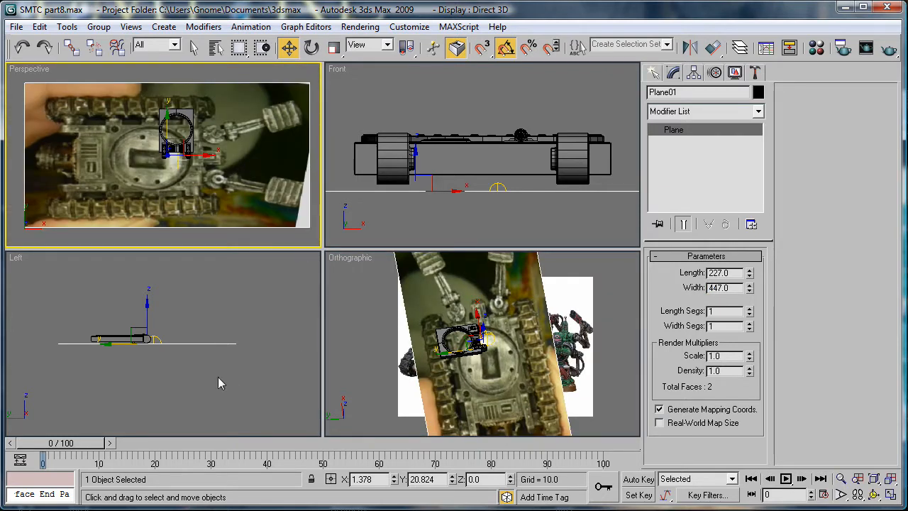
left_click(817, 48)
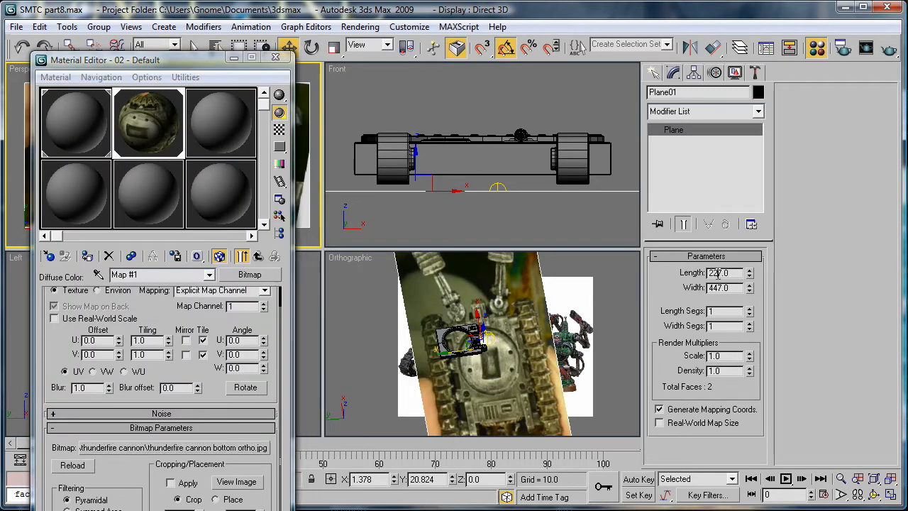
triple_click(720, 273)
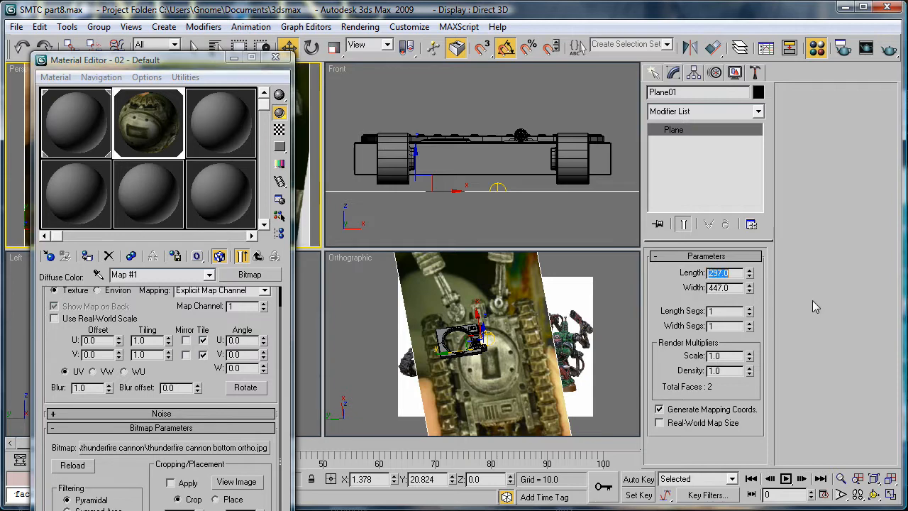
left_click(275, 59)
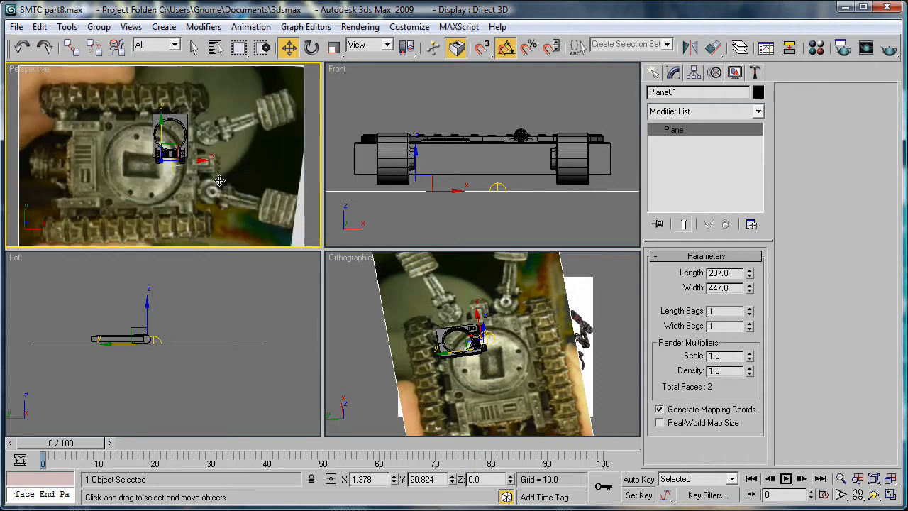
mouse_move(235, 169)
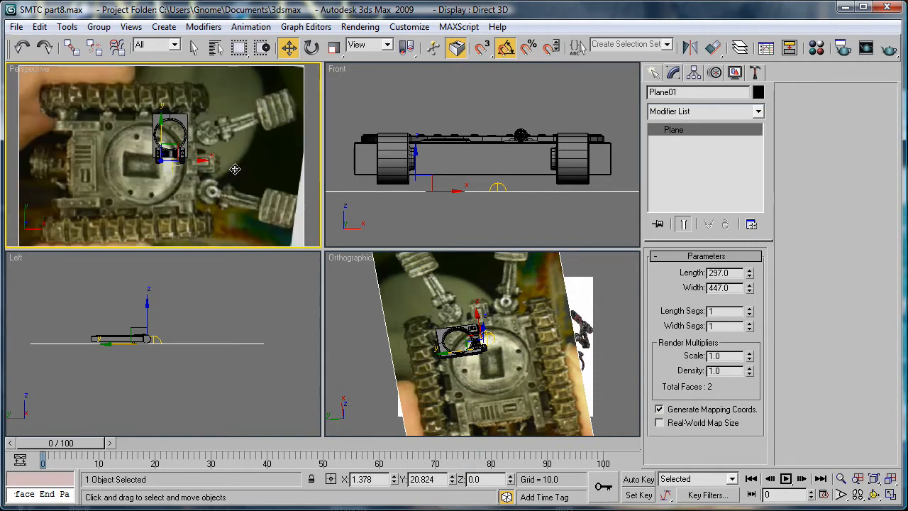
- Scale and move Plane01 until the photo's circular hatch lines up with Box01's turret ring
left_click(311, 47)
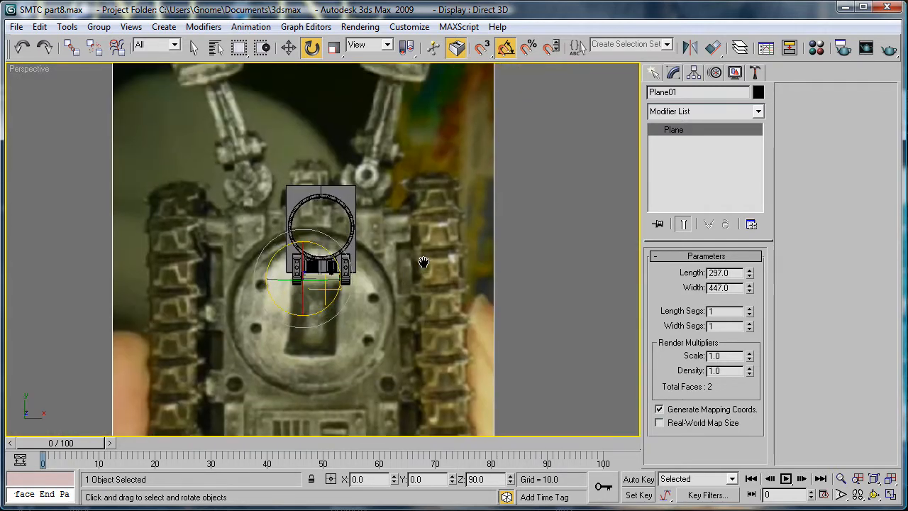
left_click(334, 48)
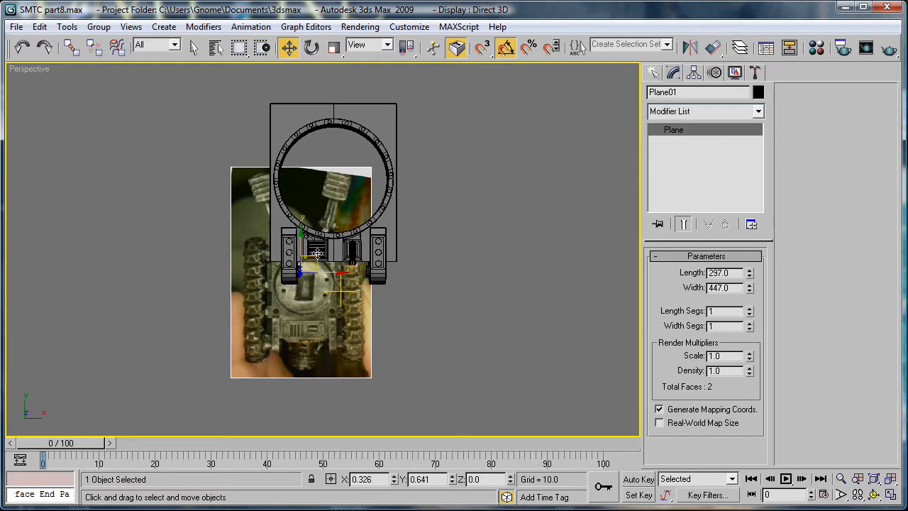
left_click_drag(317, 256, 347, 191)
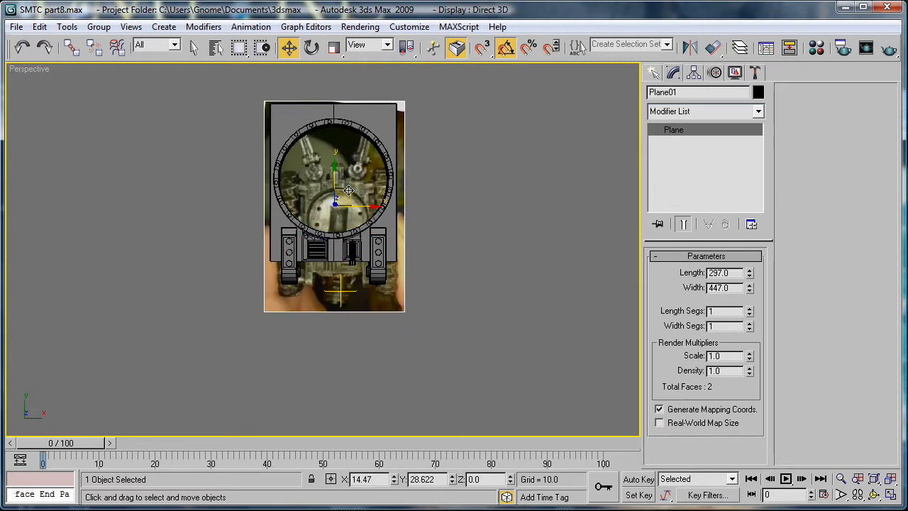
left_click(334, 47)
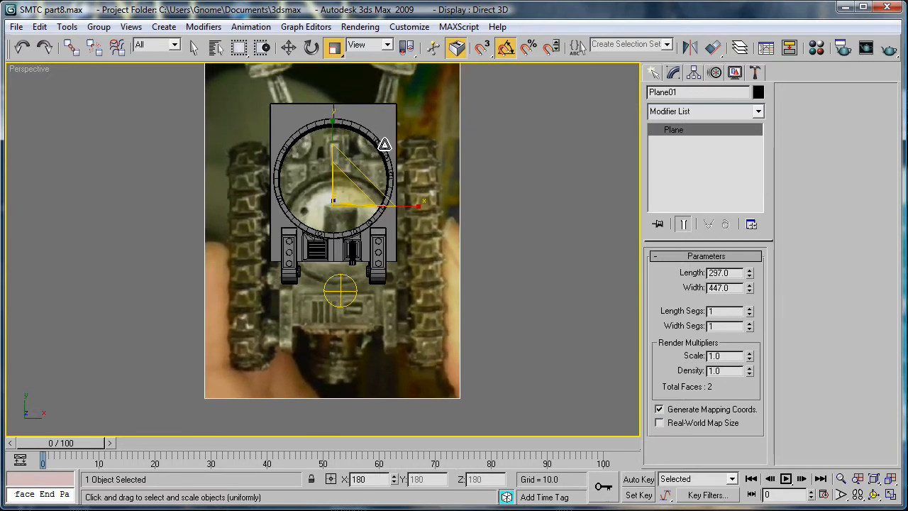
left_click(287, 47)
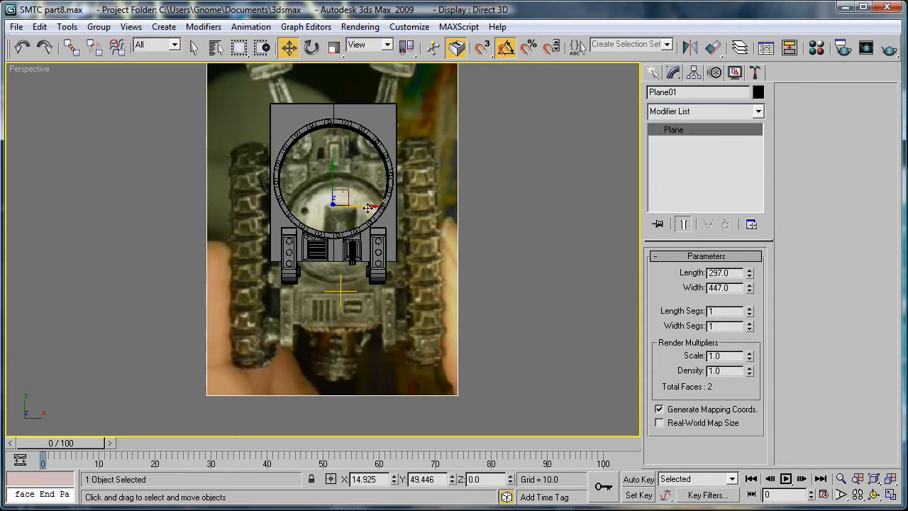
left_click_drag(354, 205, 387, 200)
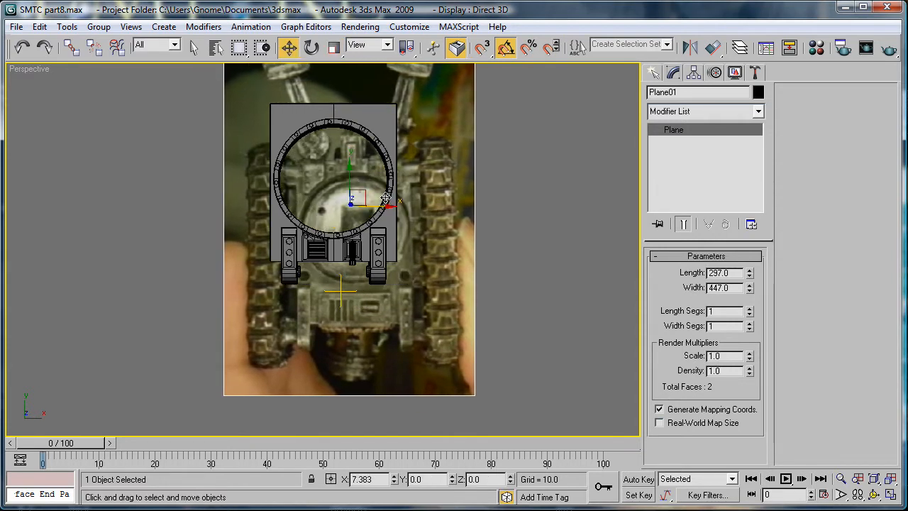
left_click_drag(386, 206, 369, 206)
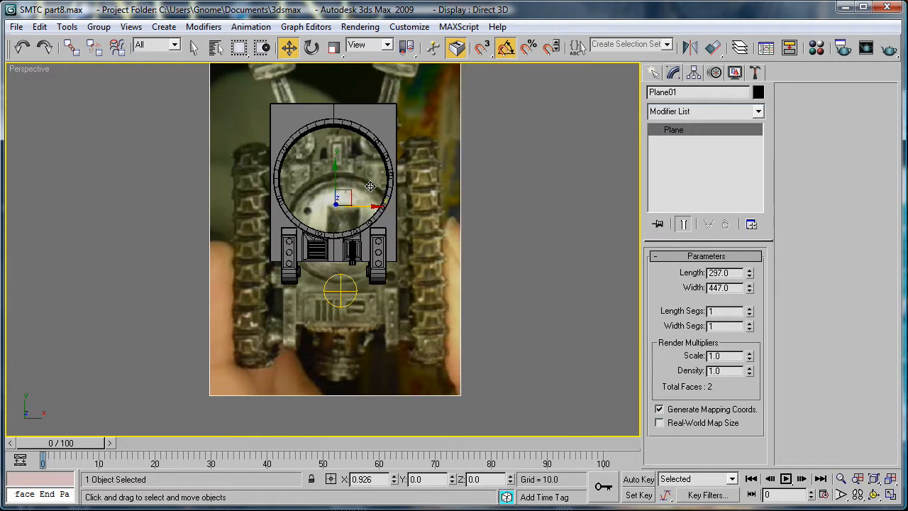
left_click_drag(369, 186, 363, 186)
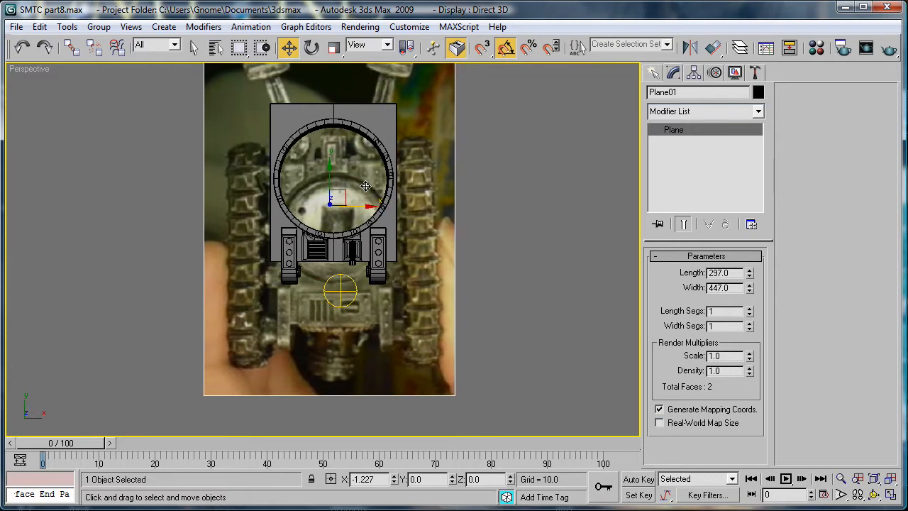
left_click(333, 47)
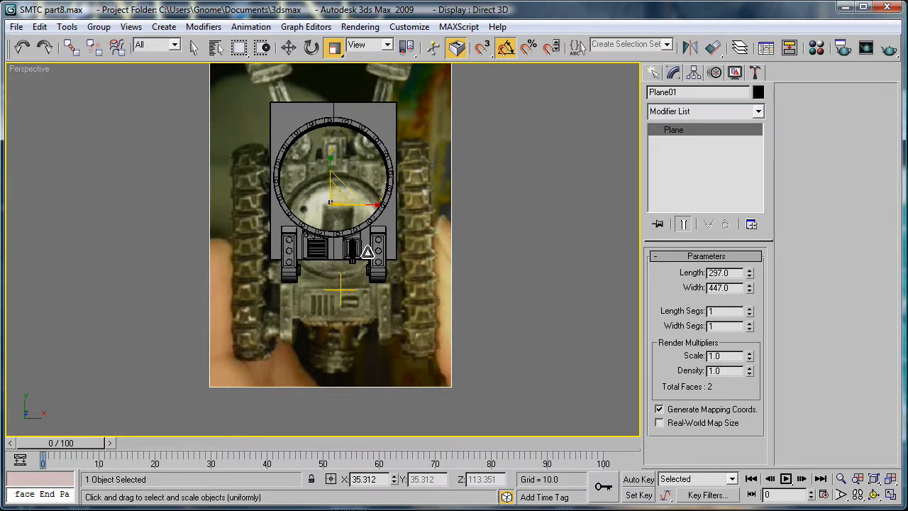
left_click(288, 48)
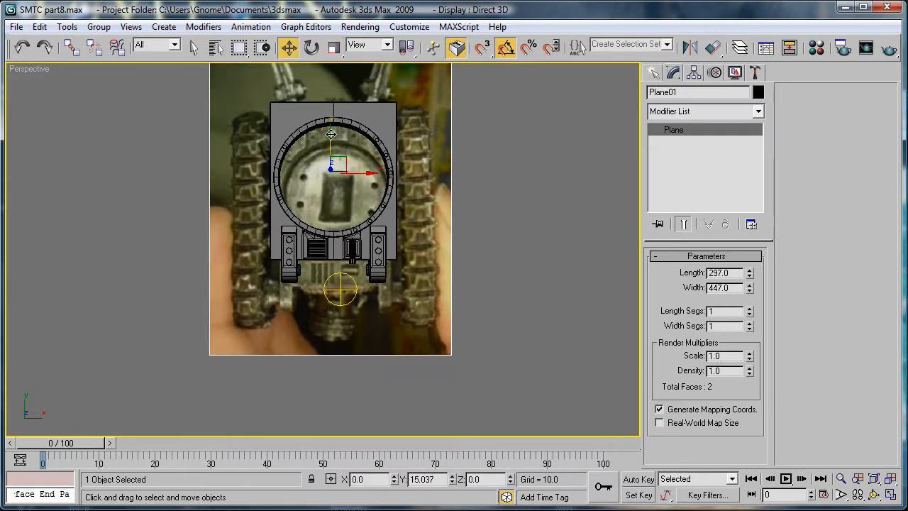
left_click_drag(331, 135, 331, 126)
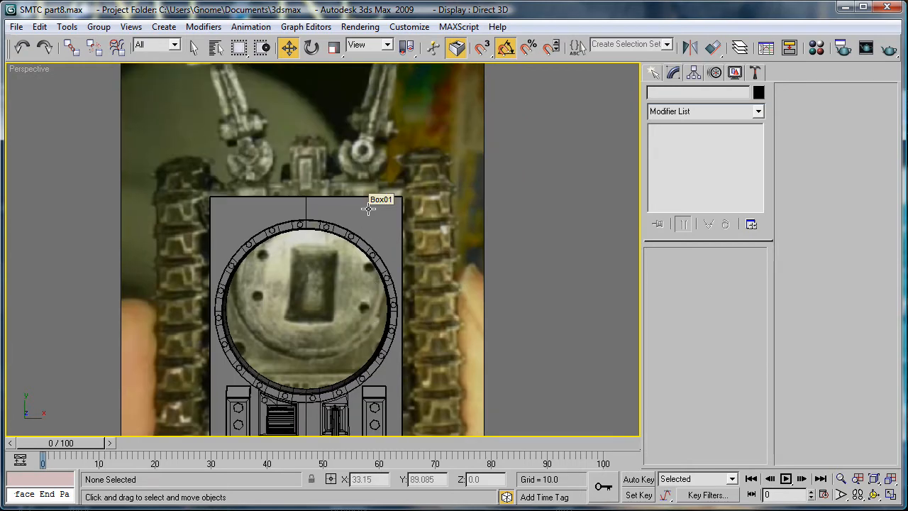
mouse_move(370, 215)
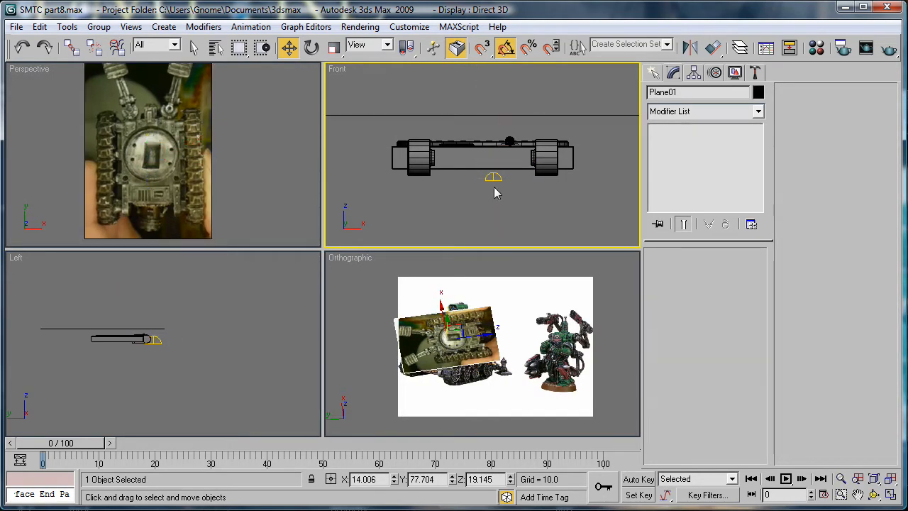
- In the four-viewport layout, select Plane01 in the Front view and raise it above the mesh
left_click(461, 120)
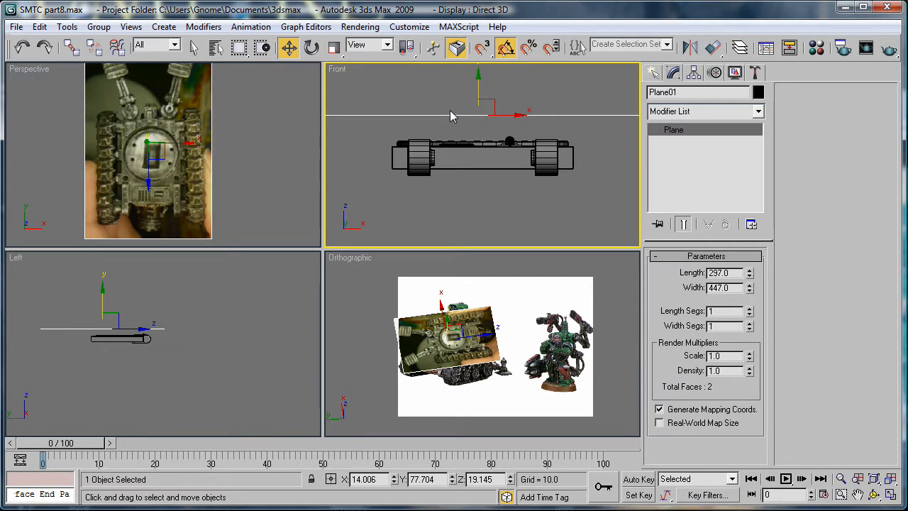
mouse_move(376, 125)
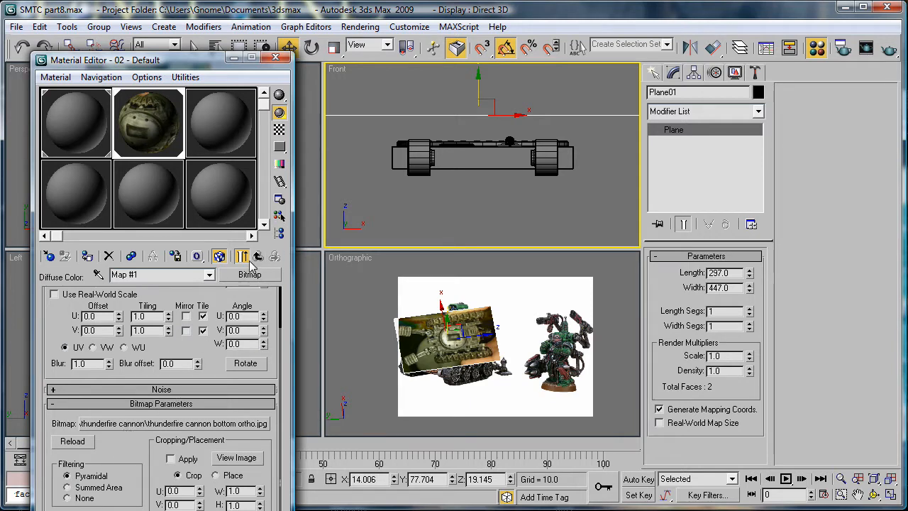
- Lower the plane material's opacity to 30 and close the Material Editor
left_click(241, 256)
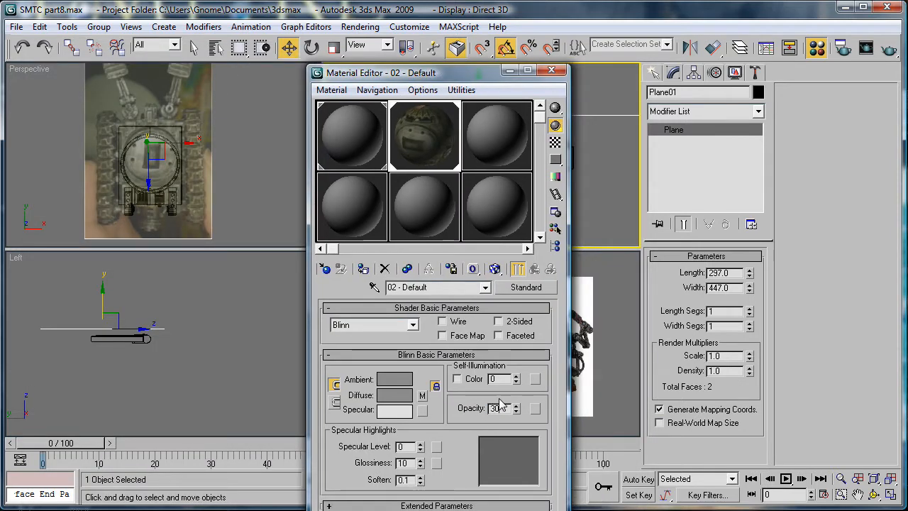
left_click(551, 69)
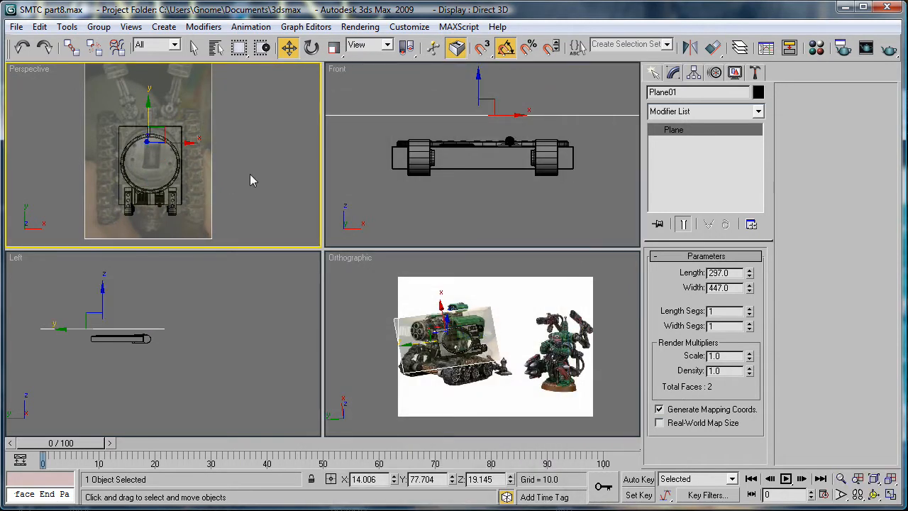
mouse_move(236, 161)
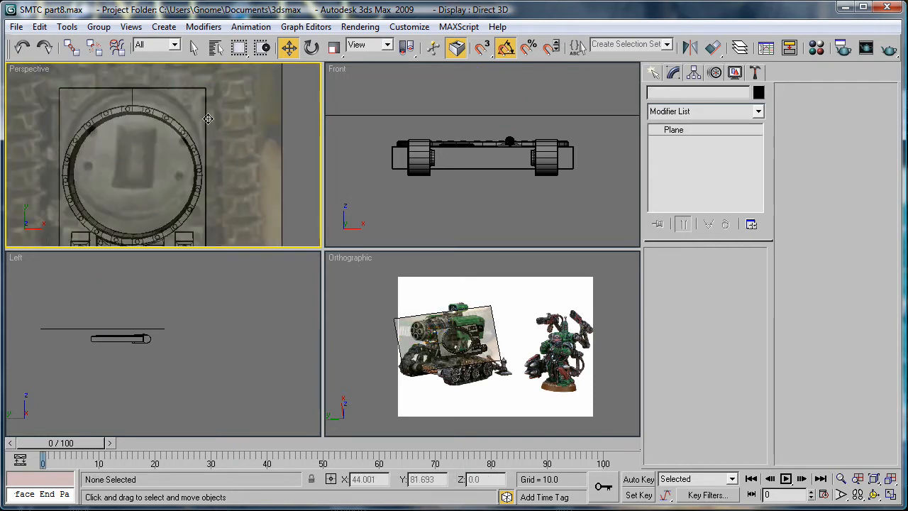
- Select and freeze Plane01, then maximize the Perspective viewport
left_click(149, 156)
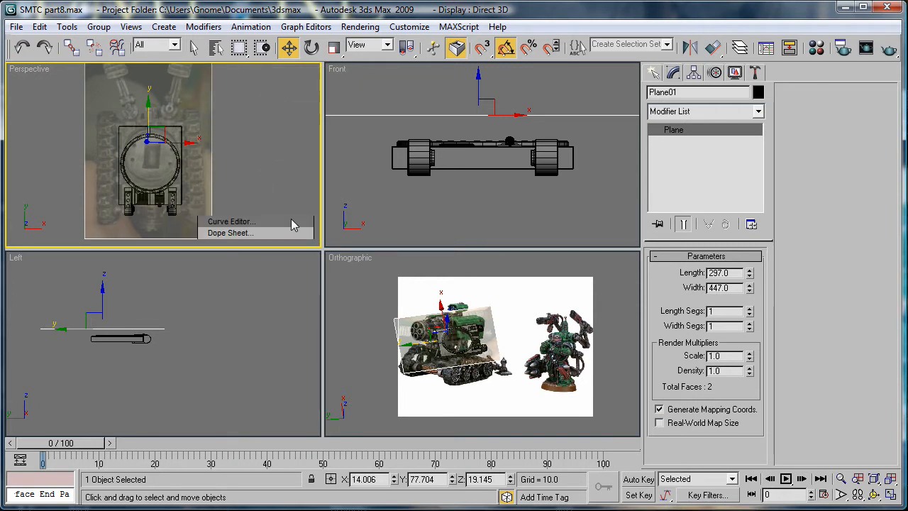
left_click(268, 128)
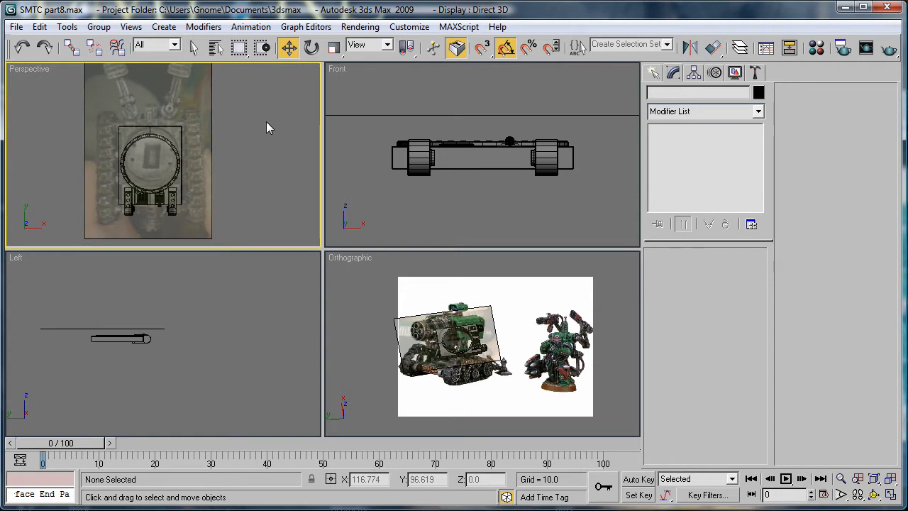
mouse_move(261, 172)
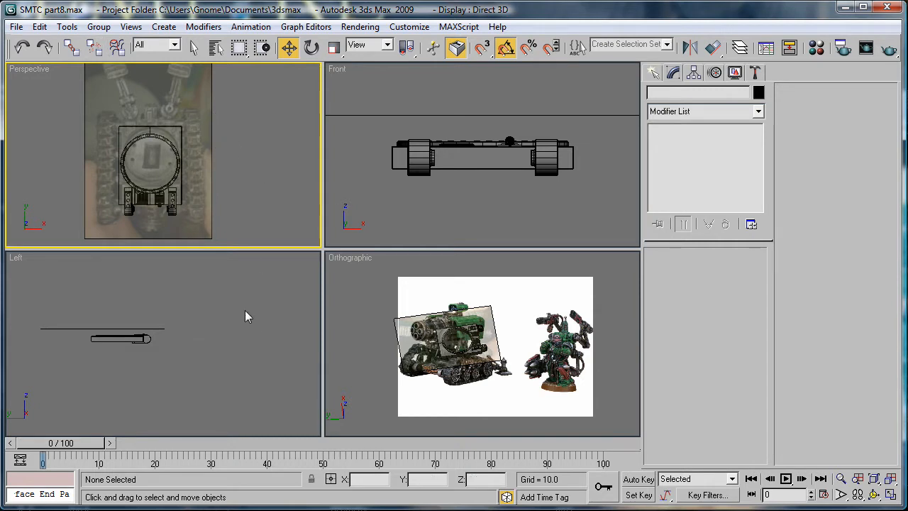
mouse_move(203, 311)
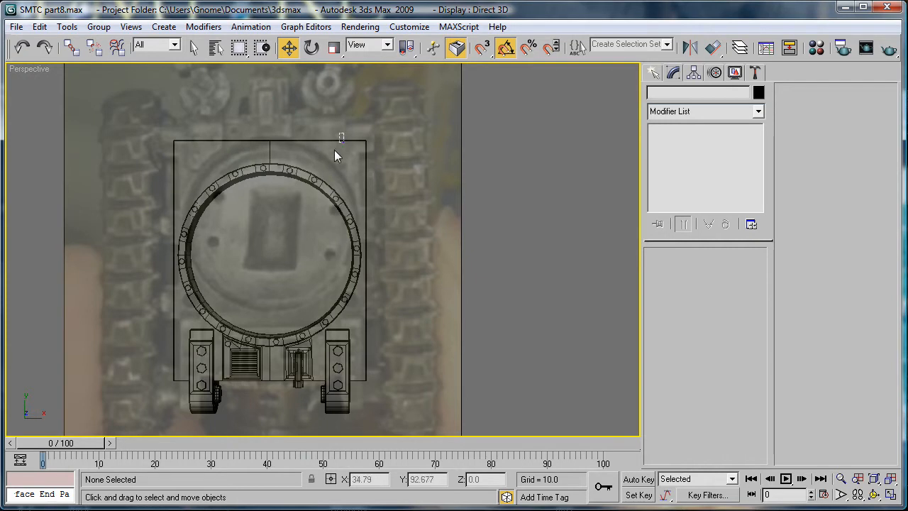
- Box-select Box01's turret-ring and body vertices and move them to fit the photo
left_click(270, 255)
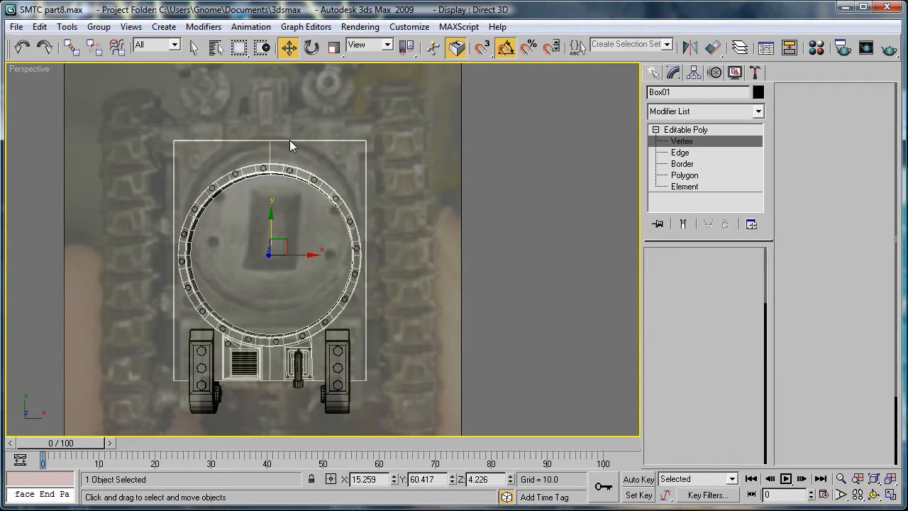
left_click(681, 140)
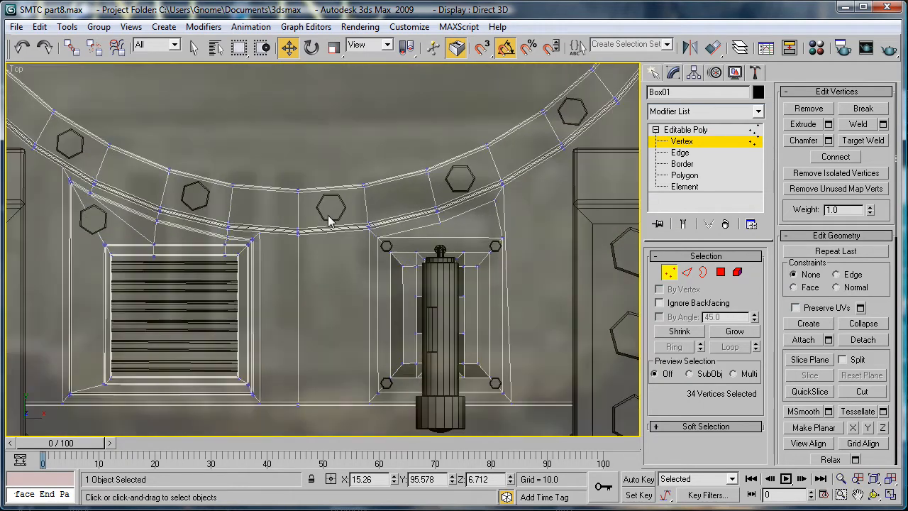
mouse_move(555, 90)
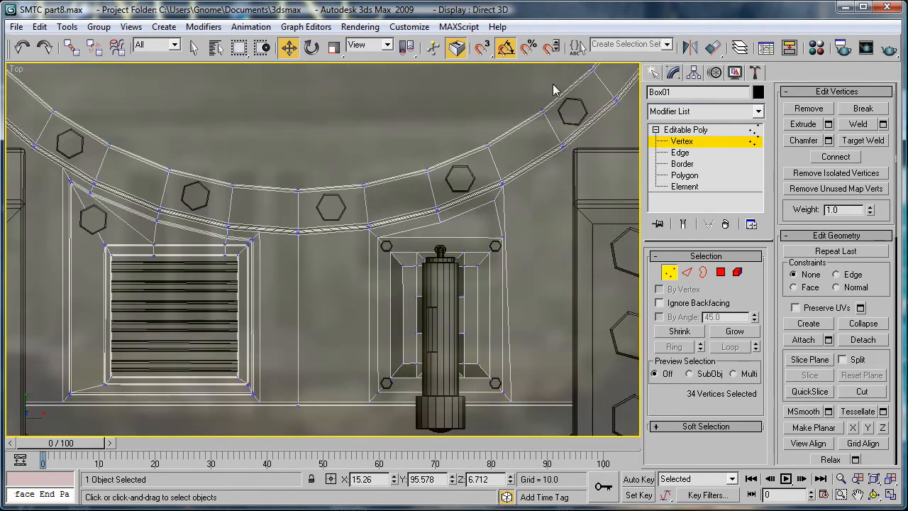
left_click_drag(556, 87, 102, 91)
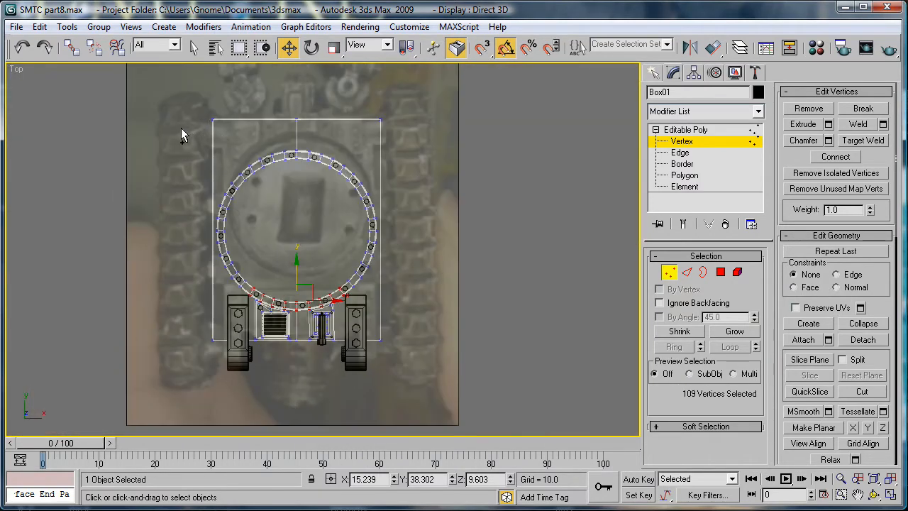
left_click_drag(183, 136, 441, 291)
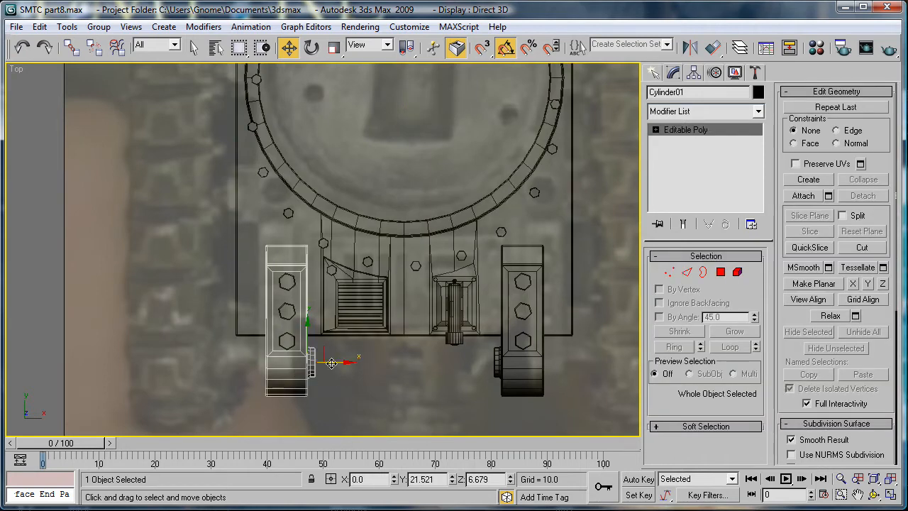
mouse_move(337, 363)
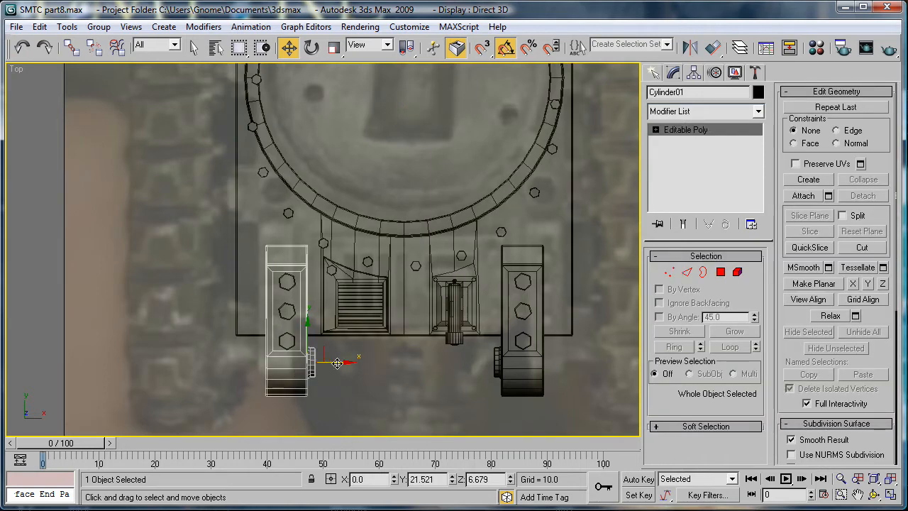
- Nudge the left track left and shift its vertices sideways in Vertex mode
left_click_drag(337, 363, 330, 363)
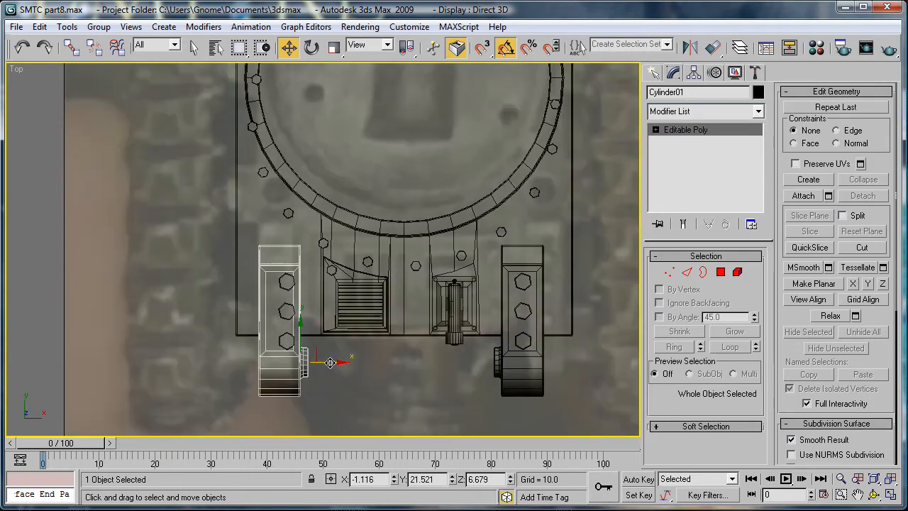
left_click(685, 129)
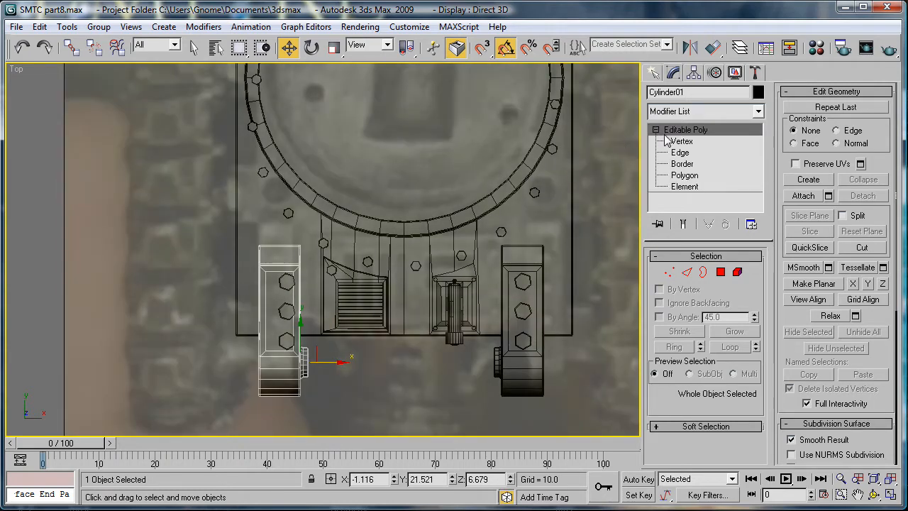
left_click(680, 140)
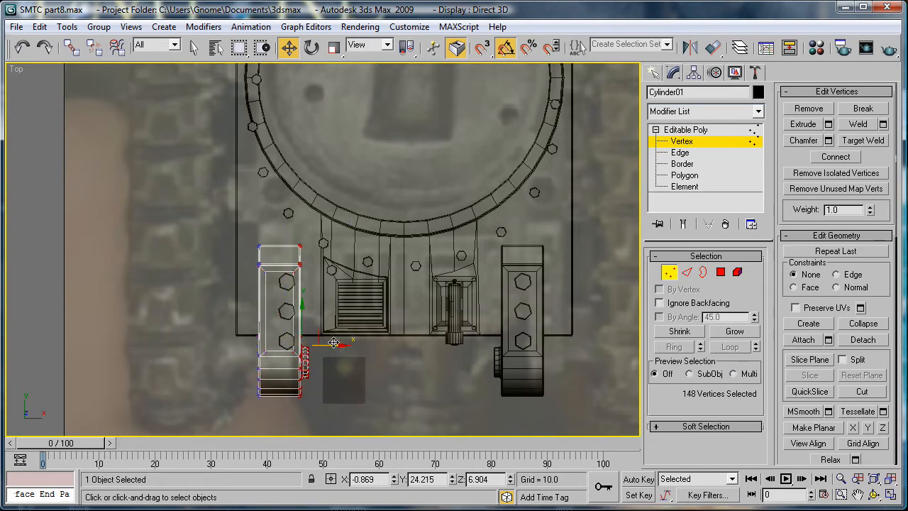
left_click_drag(333, 344, 305, 344)
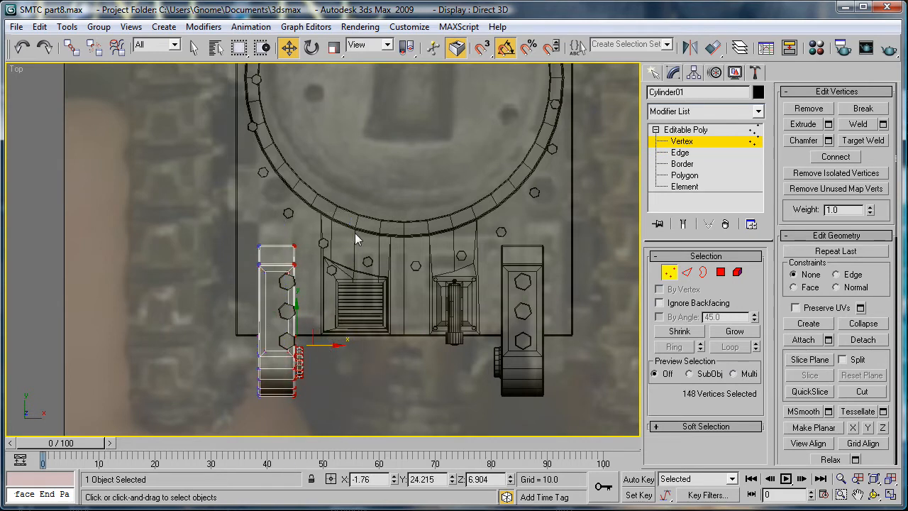
- Stretch the track's end vertices to follow the track in the photo
left_click(260, 241)
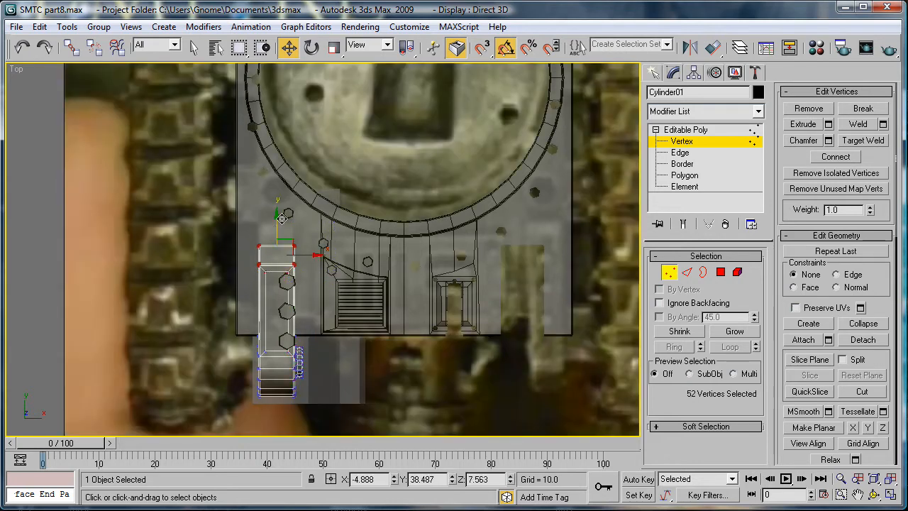
left_click_drag(279, 218, 276, 211)
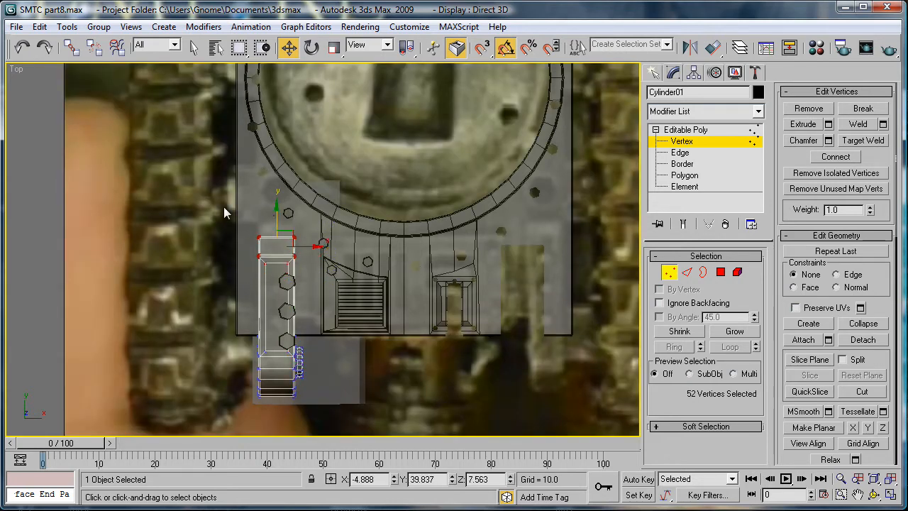
left_click_drag(223, 211, 334, 276)
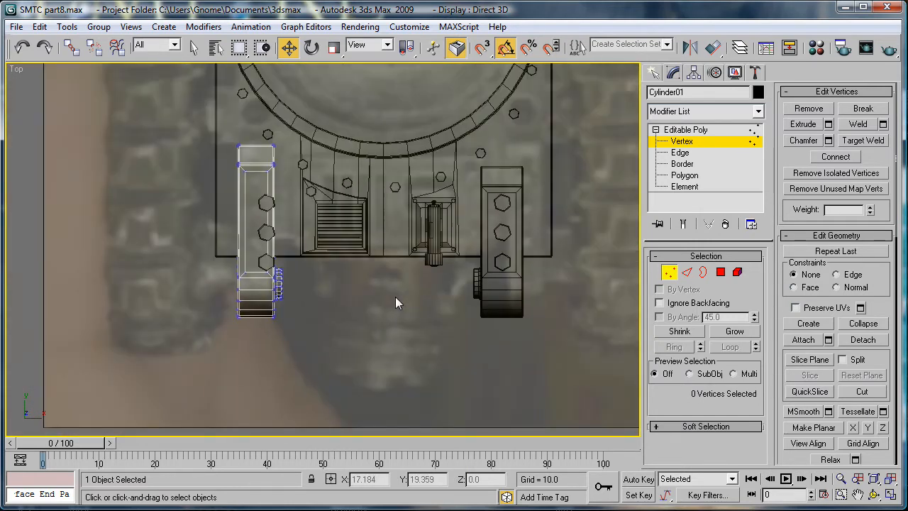
left_click_drag(397, 303, 202, 263)
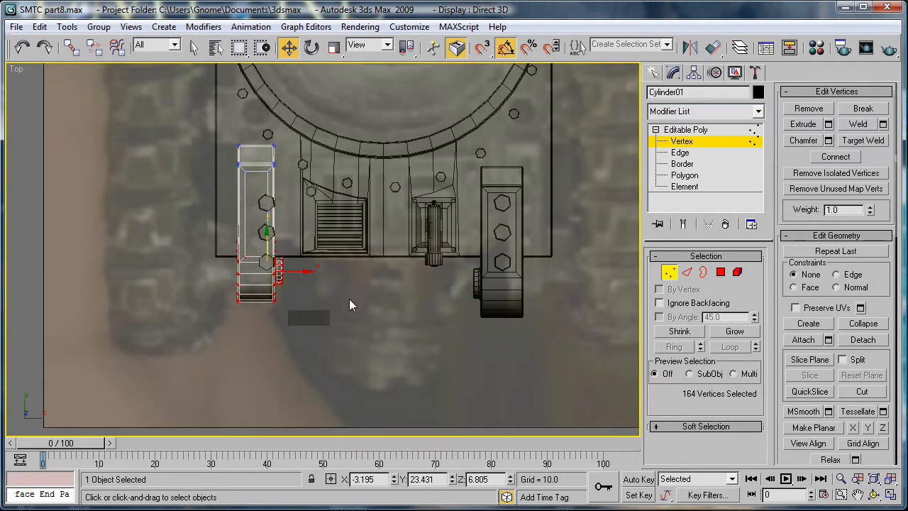
left_click_drag(266, 273, 268, 243)
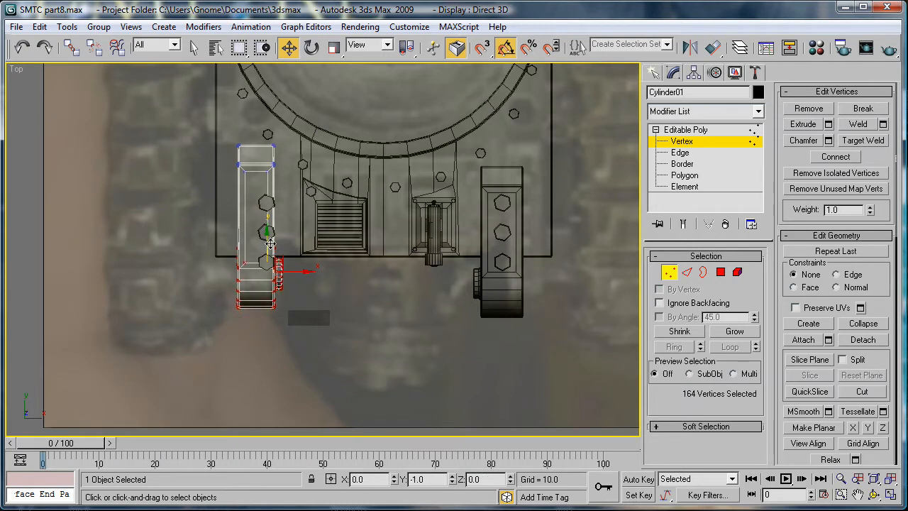
left_click(417, 328)
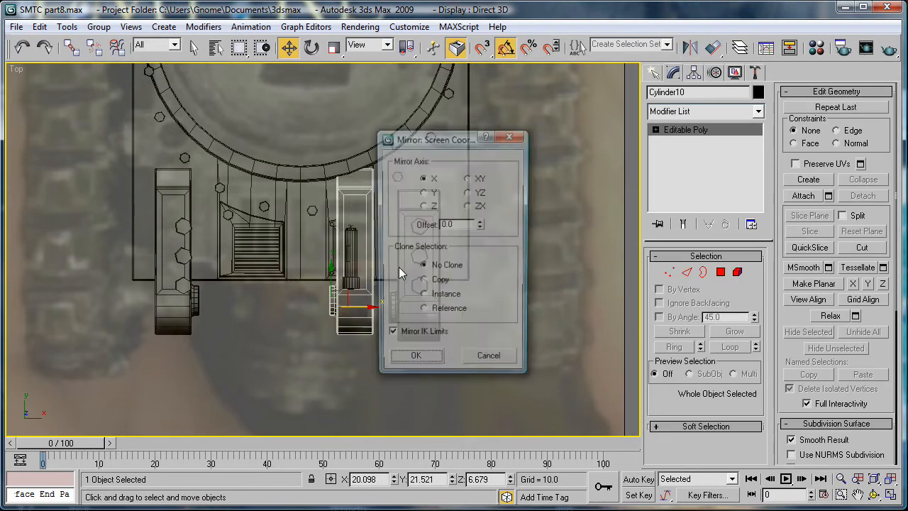
- Mirror the track on X and move it along X onto the photo's right track
left_click(416, 355)
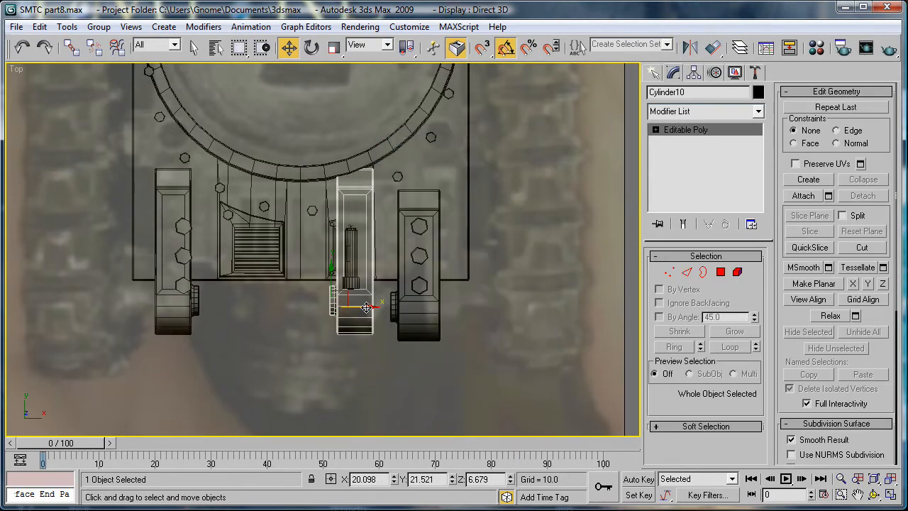
left_click_drag(365, 306, 450, 312)
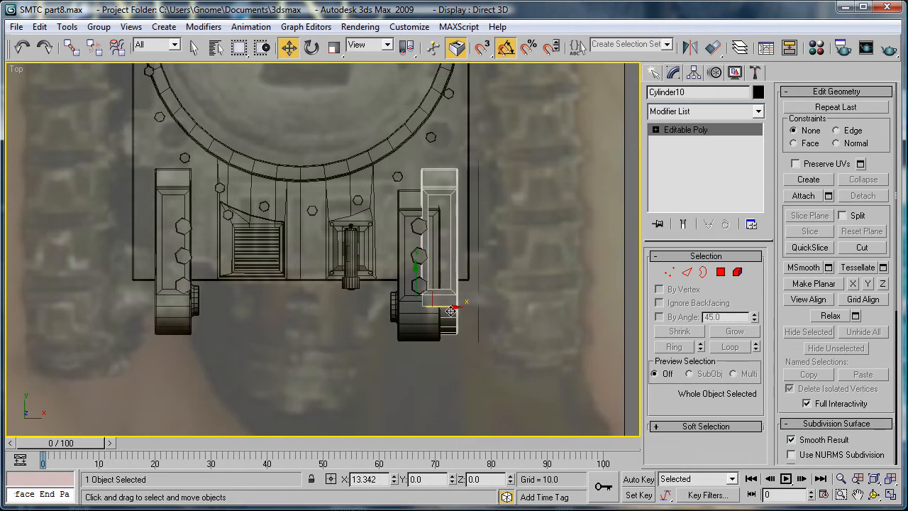
left_click_drag(450, 310, 280, 316)
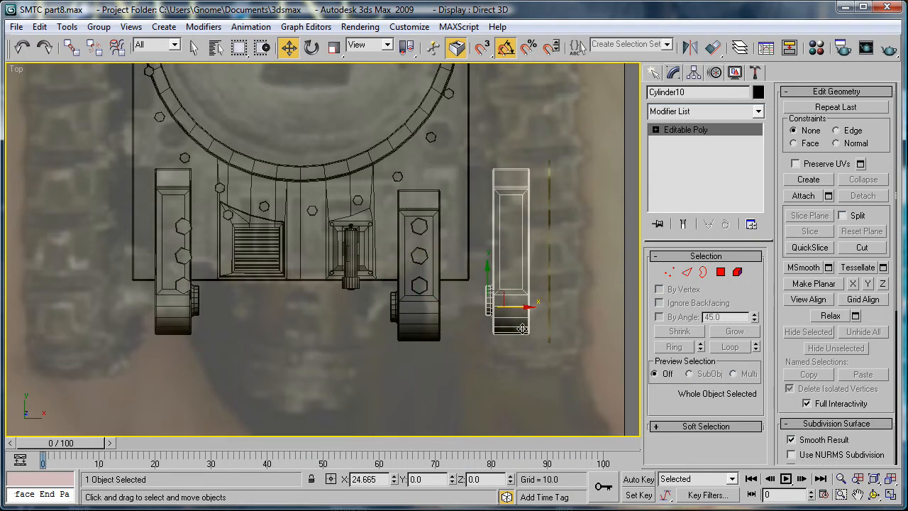
left_click_drag(528, 307, 433, 306)
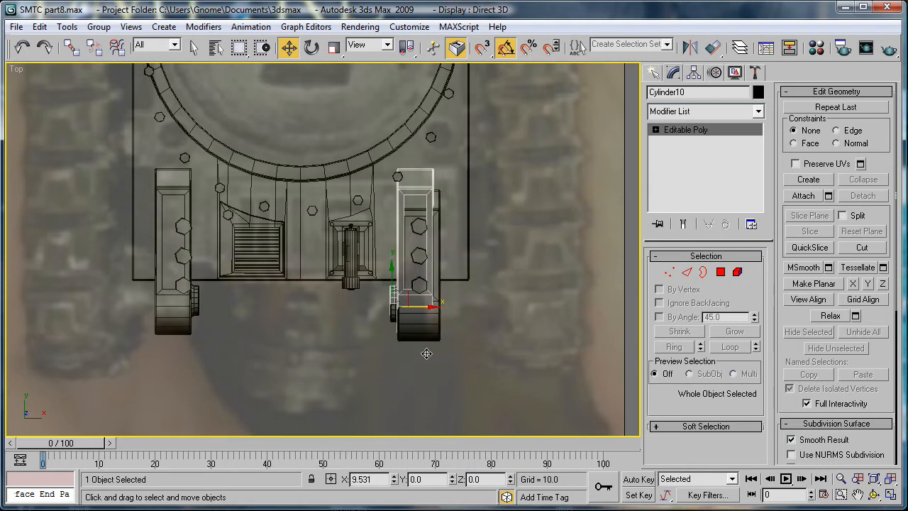
left_click_drag(426, 305, 439, 302)
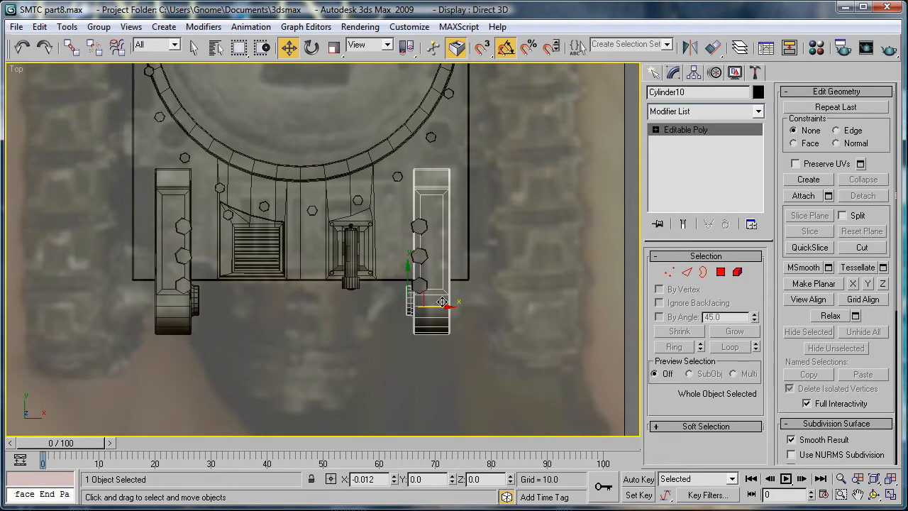
left_click_drag(433, 301, 440, 302)
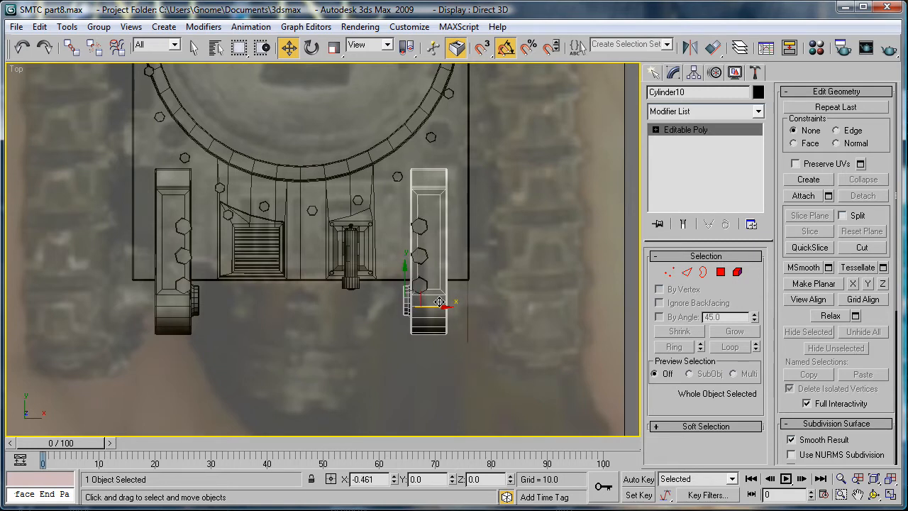
left_click(183, 225)
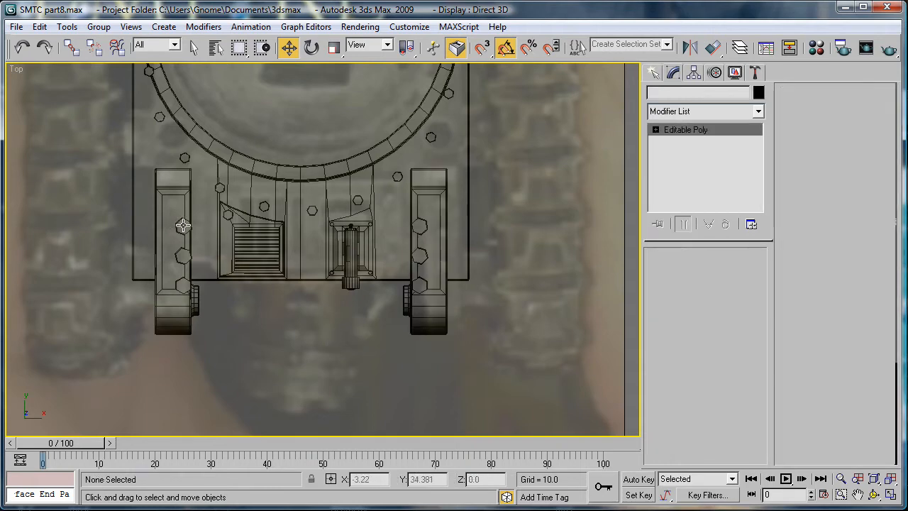
left_click(183, 255)
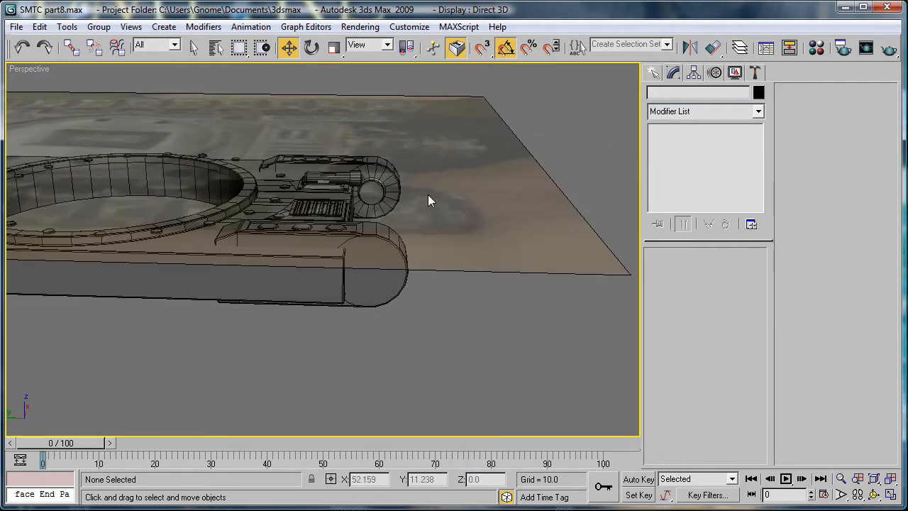
left_click_drag(425, 199, 174, 145)
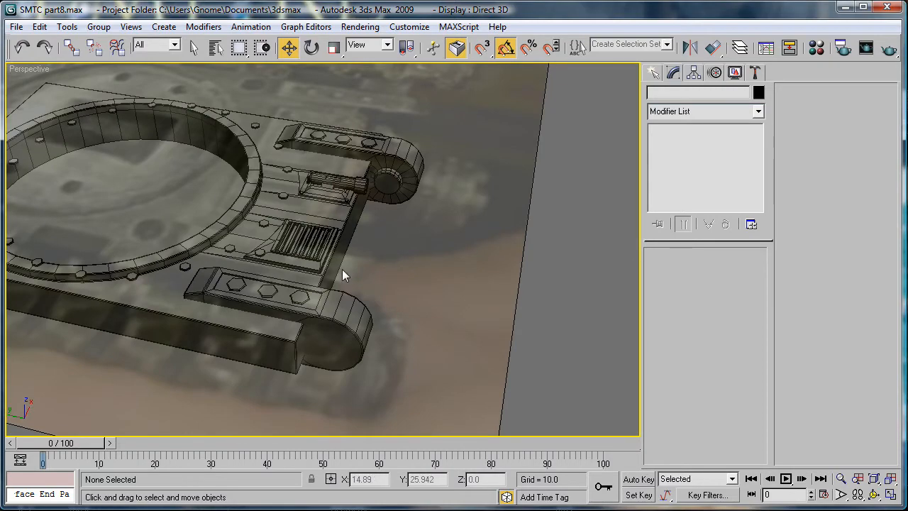
left_click_drag(344, 275, 354, 319)
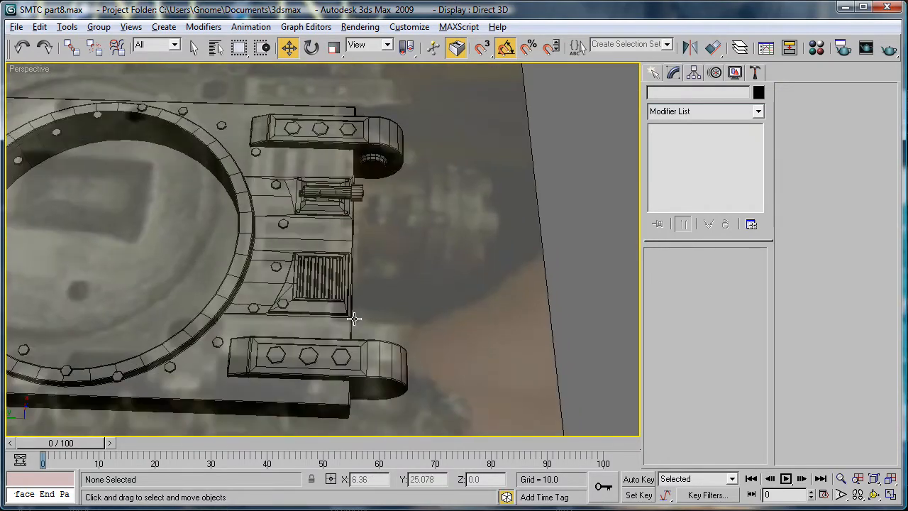
left_click_drag(354, 319, 408, 250)
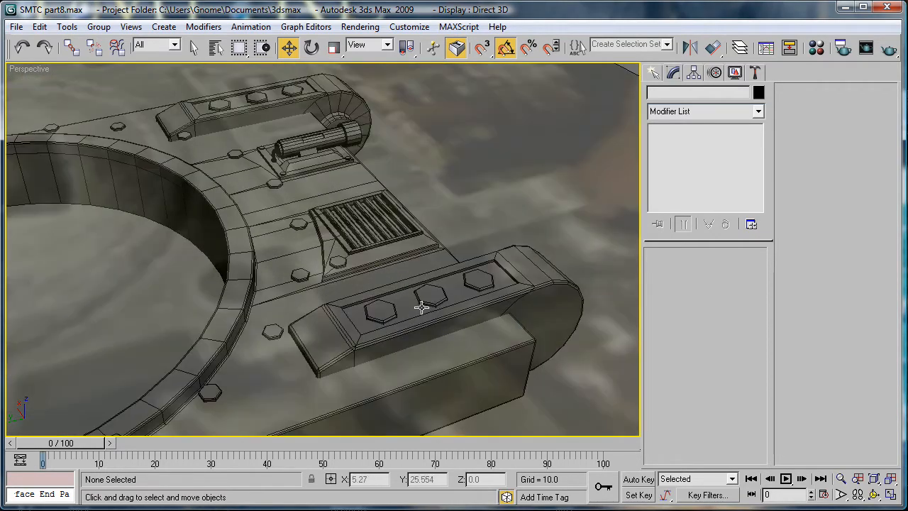
left_click_drag(422, 309, 417, 337)
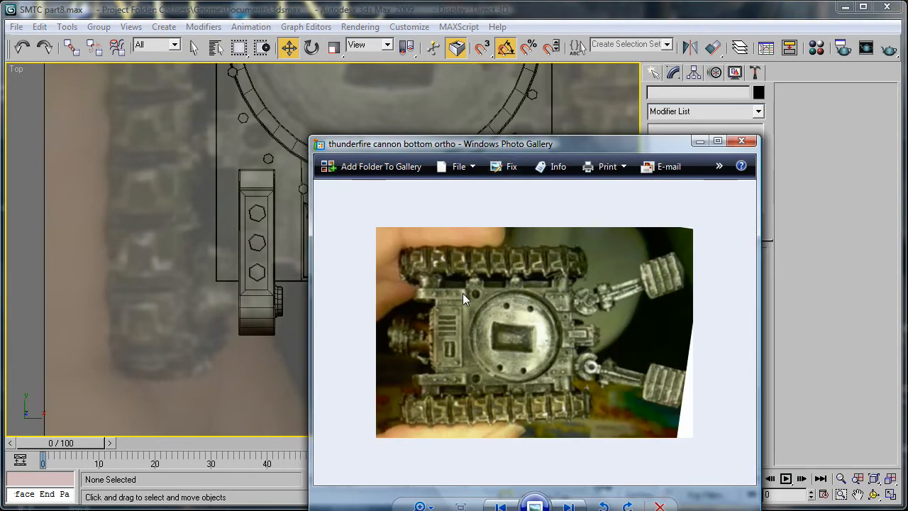
mouse_move(492, 301)
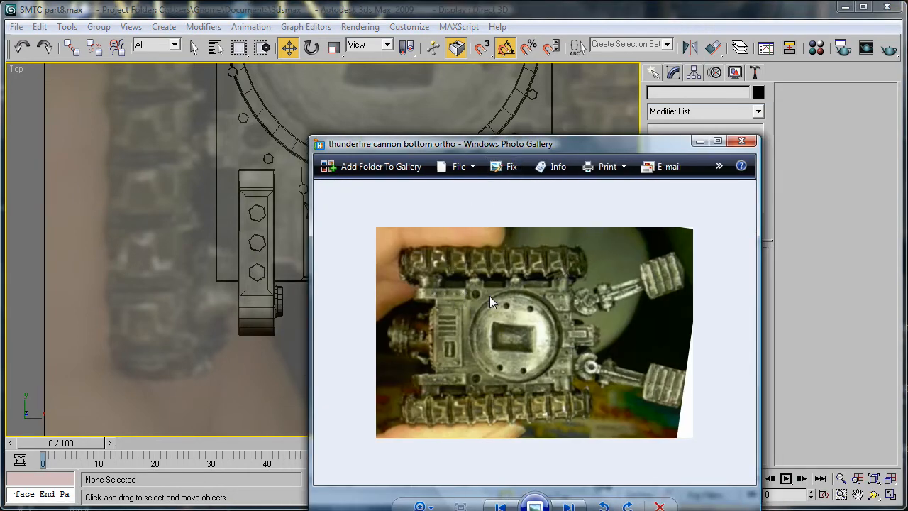
- View the 'thunderfire cannon bottom ortho' photo in Windows Photo Gallery
left_click(741, 141)
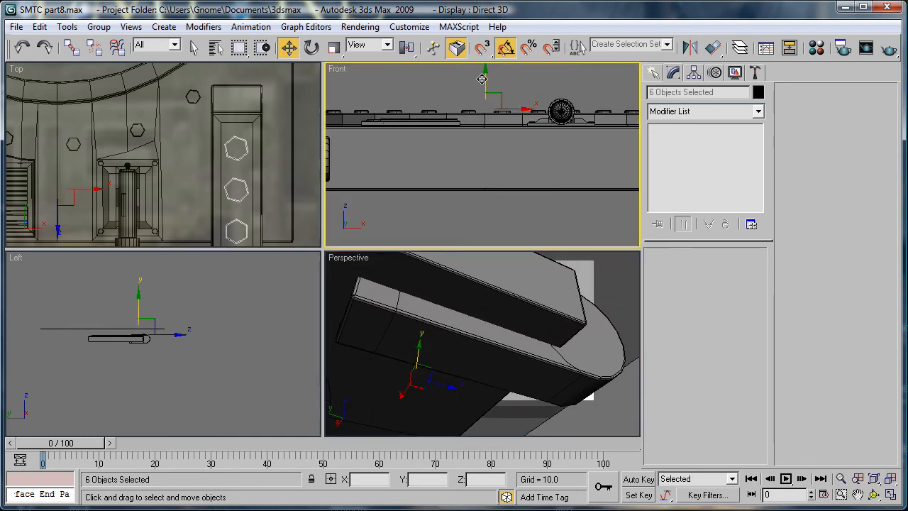
- Move the six hexagonal rivets down beneath the track in the Front view
left_click_drag(482, 78, 493, 195)
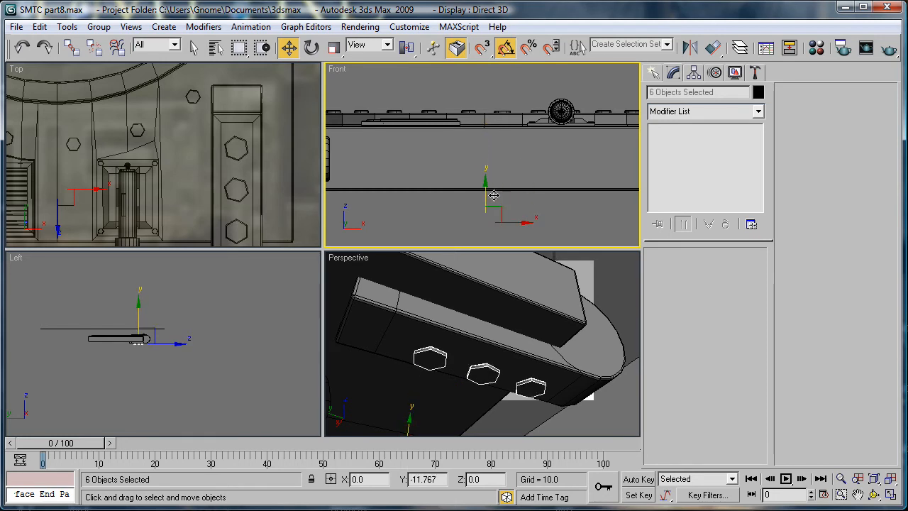
left_click_drag(493, 195, 486, 184)
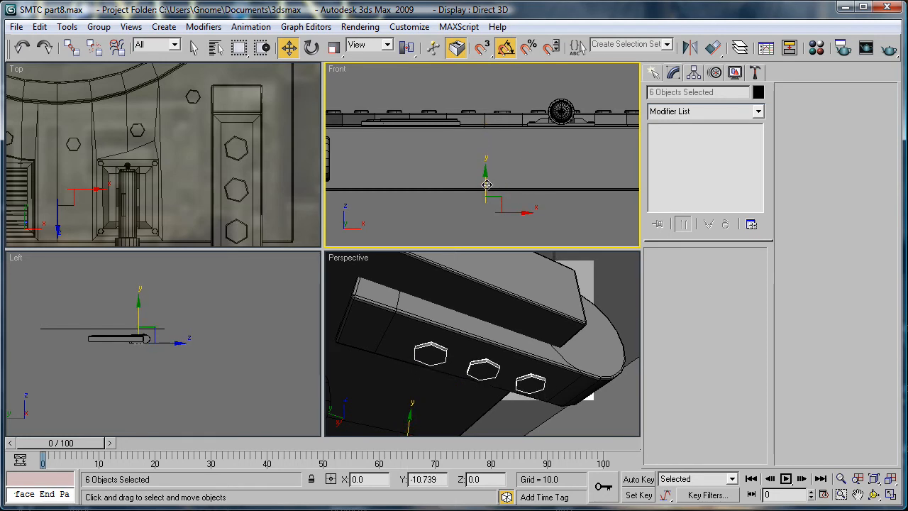
left_click_drag(485, 186, 486, 180)
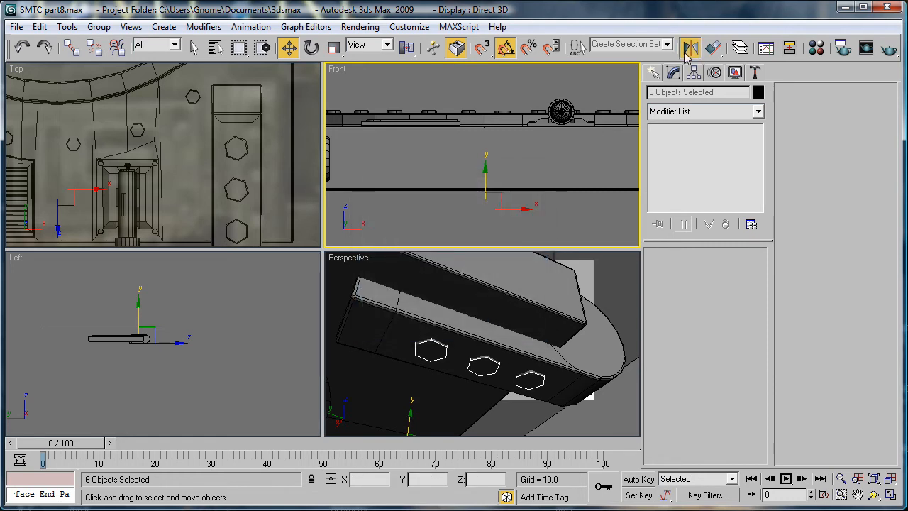
- Mirror the rivets on Y with No Clone, nudge them flush, then deselect
left_click(689, 48)
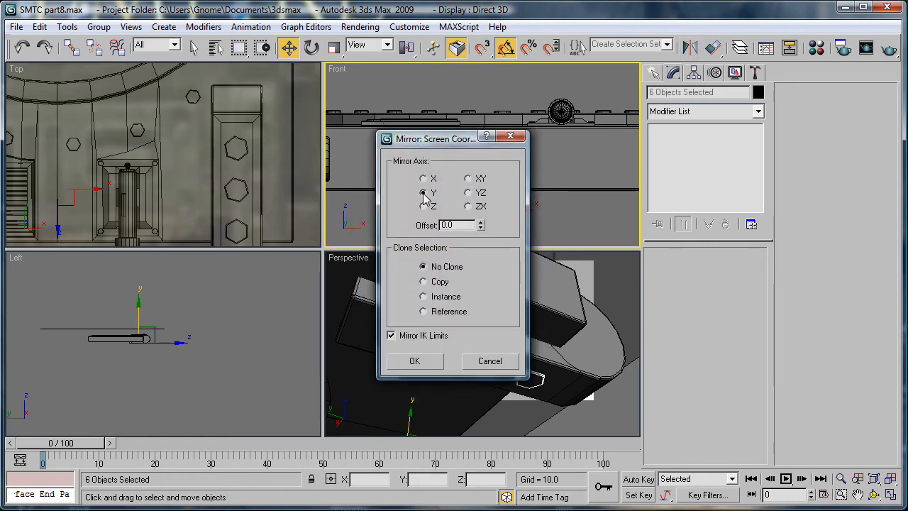
left_click_drag(434, 138, 253, 146)
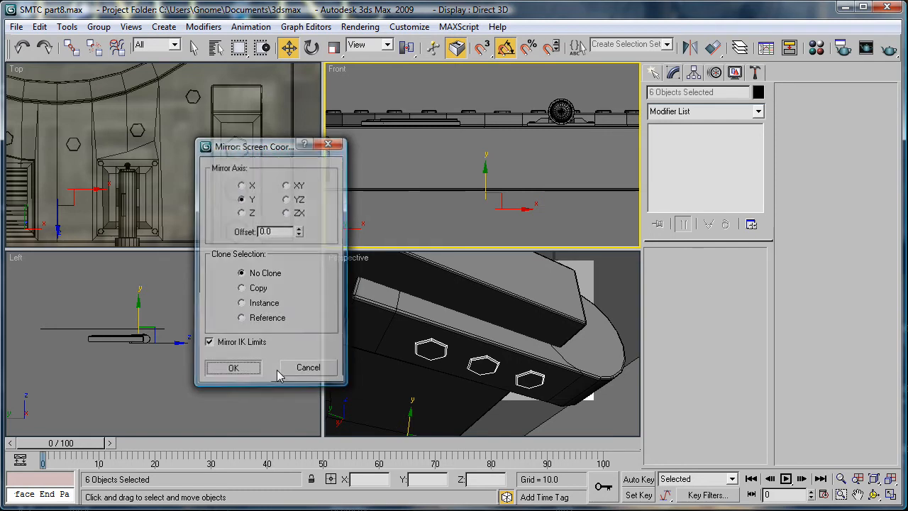
left_click(233, 367)
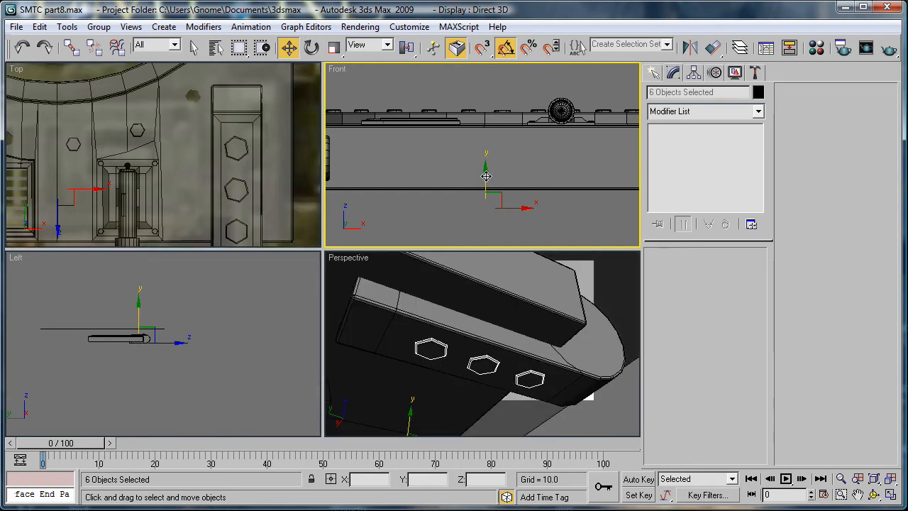
left_click_drag(485, 175, 486, 179)
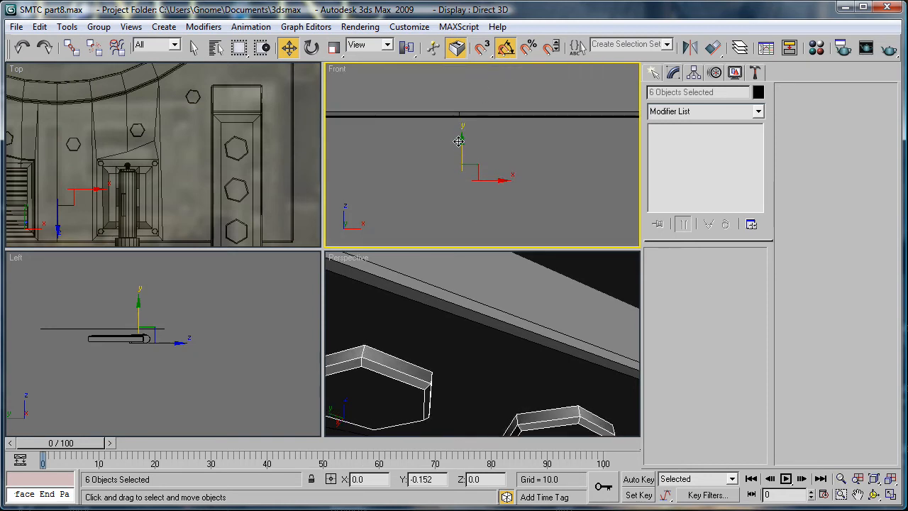
left_click(493, 287)
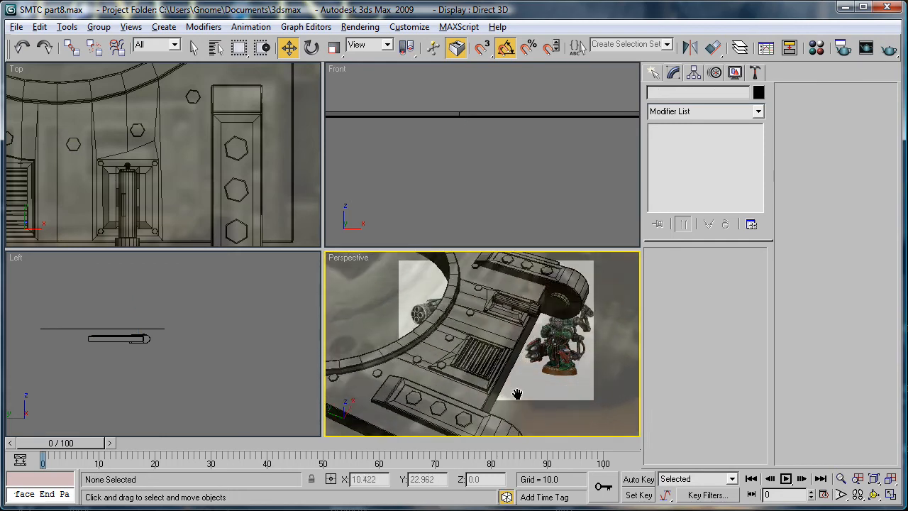
- Center the twenty ring rivets on the turret ring, checking from below in Perspective
left_click_drag(518, 394, 435, 379)
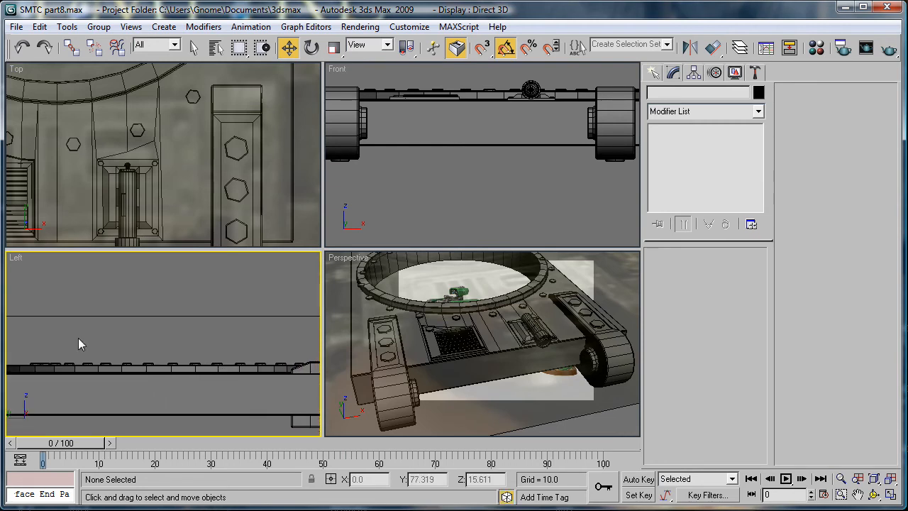
mouse_move(301, 370)
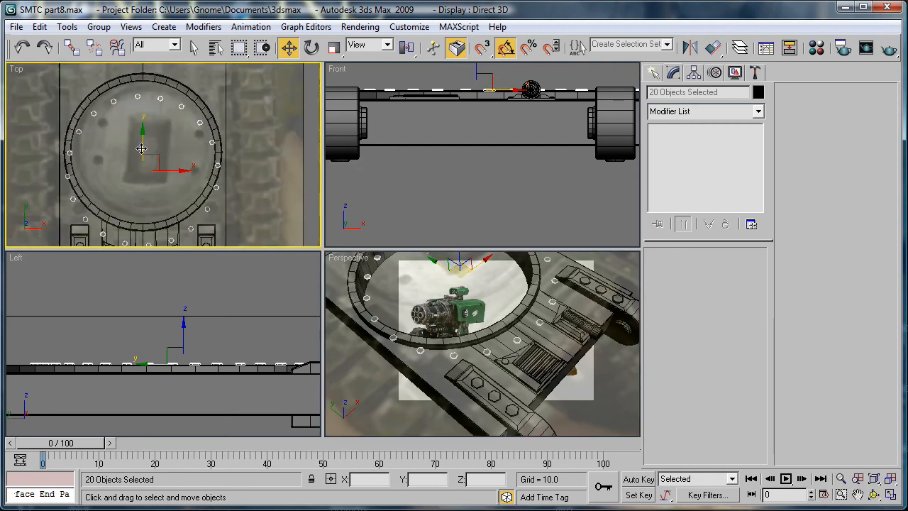
left_click_drag(142, 149, 142, 125)
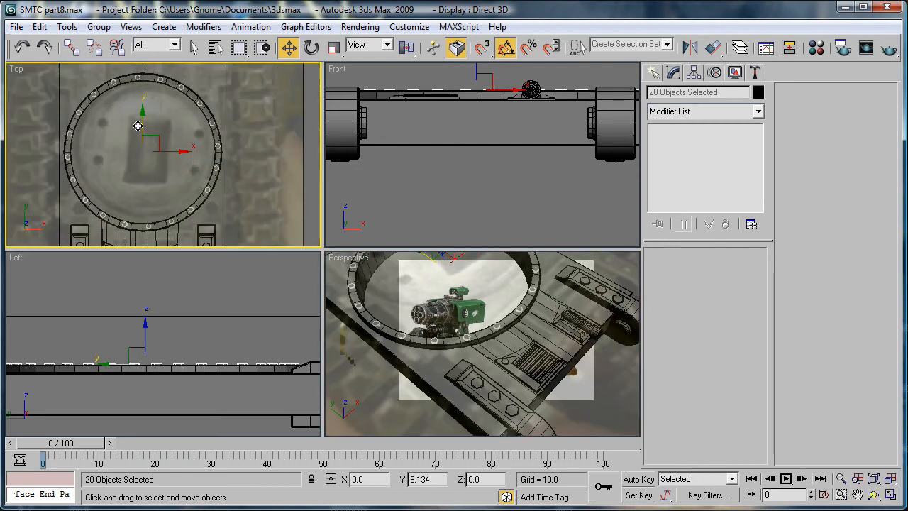
left_click_drag(138, 125, 153, 168)
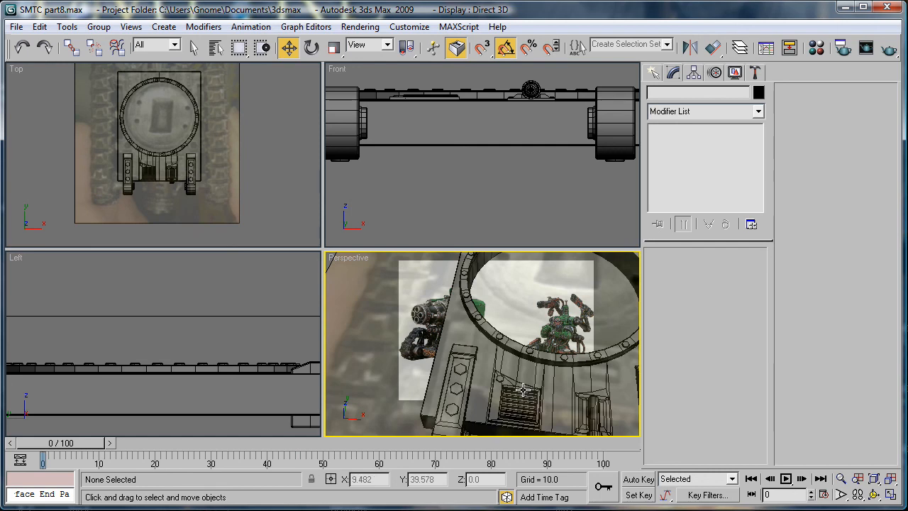
left_click_drag(525, 388, 418, 369)
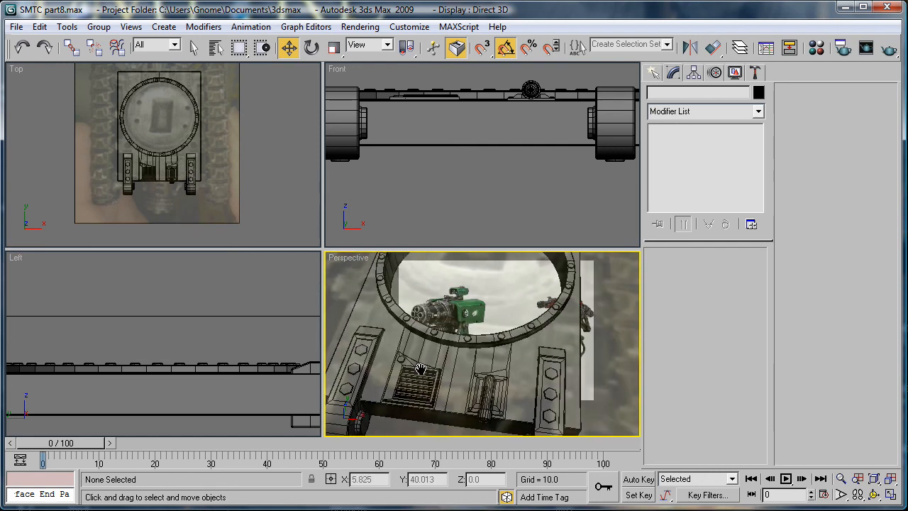